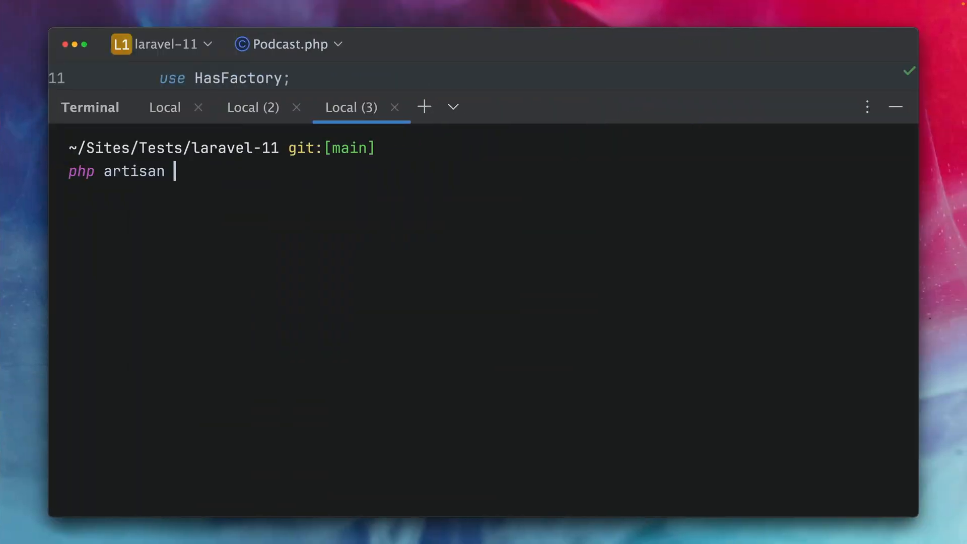
Step: Run `php artisan model:show Podcast` to review the Podcast model report in the terminal
{"action": "type", "text": "model:show"}
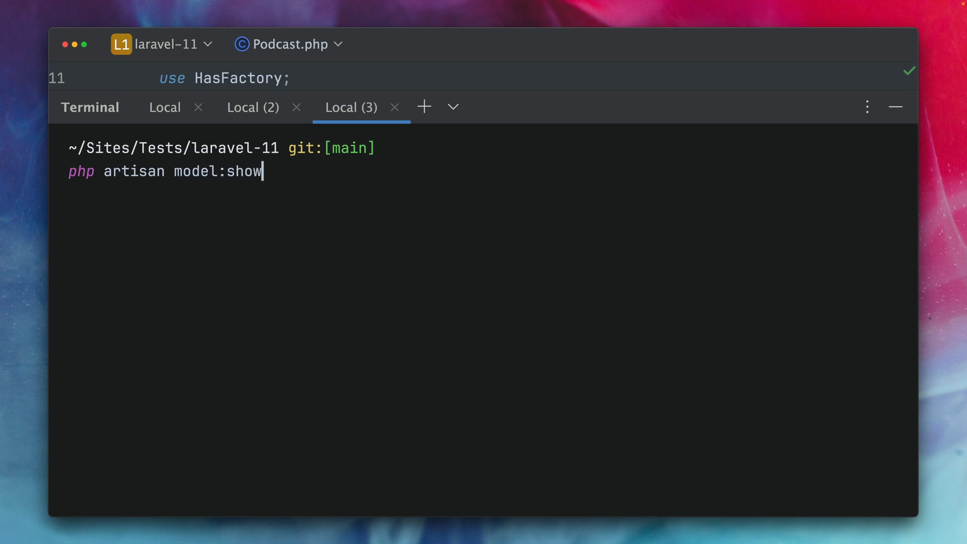
{"action": "type", "text": "Podcast"}
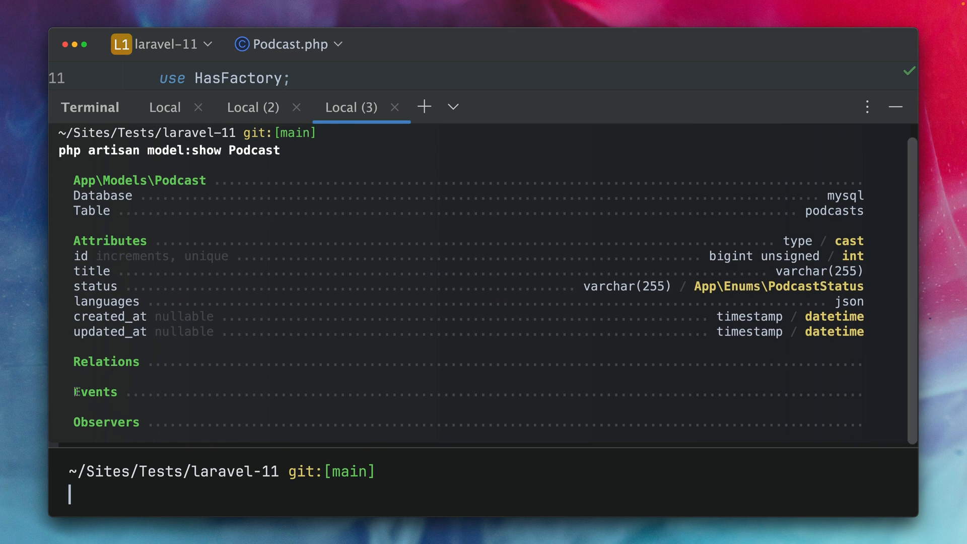
{"action": "double_click", "coordinate": [93, 391]}
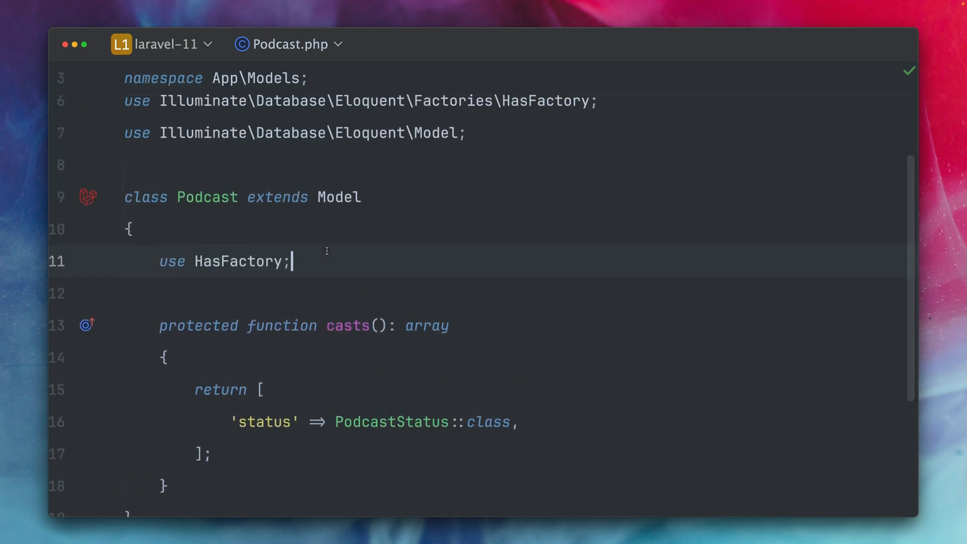
Step: Add a protected $dispatchesEvents array mapping 'updated' to PodcastUpdatedEvent::class
{"action": "type", "text": "dispatchesEvents ="}
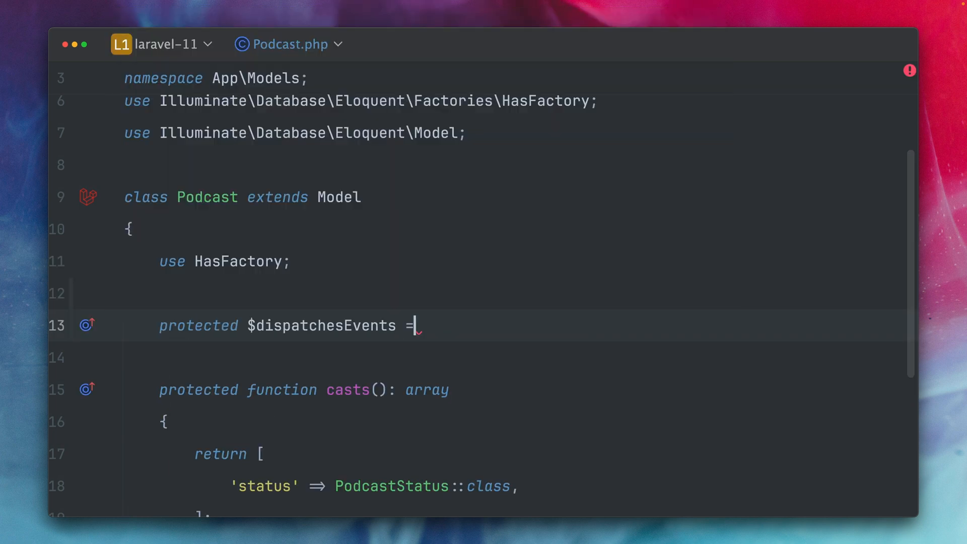
{"action": "type", "text": "["}
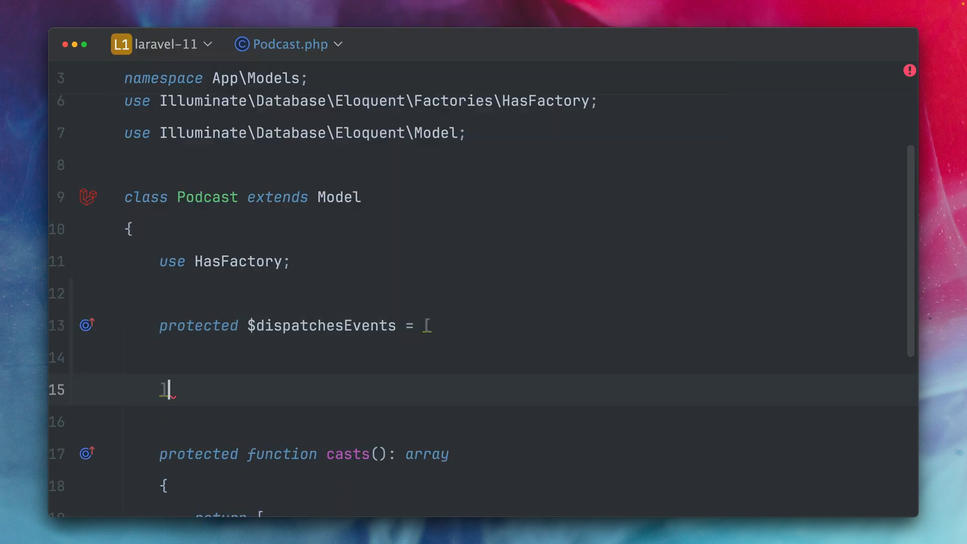
{"action": "type", "text": "["}
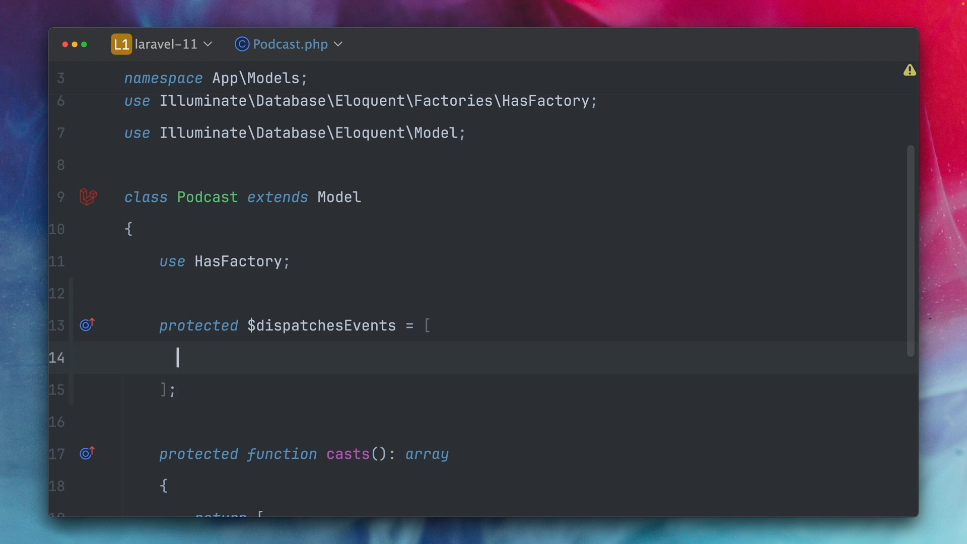
{"action": "type", "text": "'"}
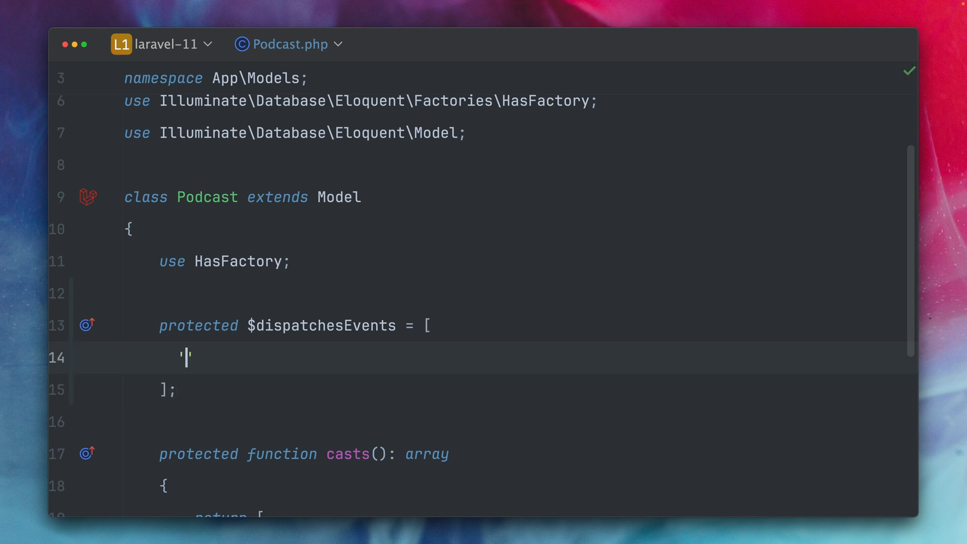
{"action": "type", "text": "updated"}
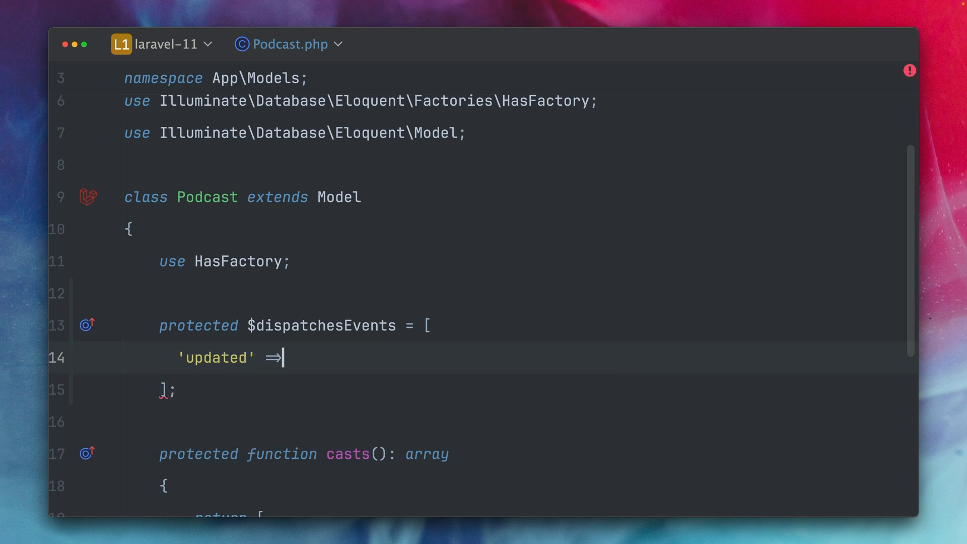
{"action": "type", "text": "PodcastUpdatedEvent::class,"}
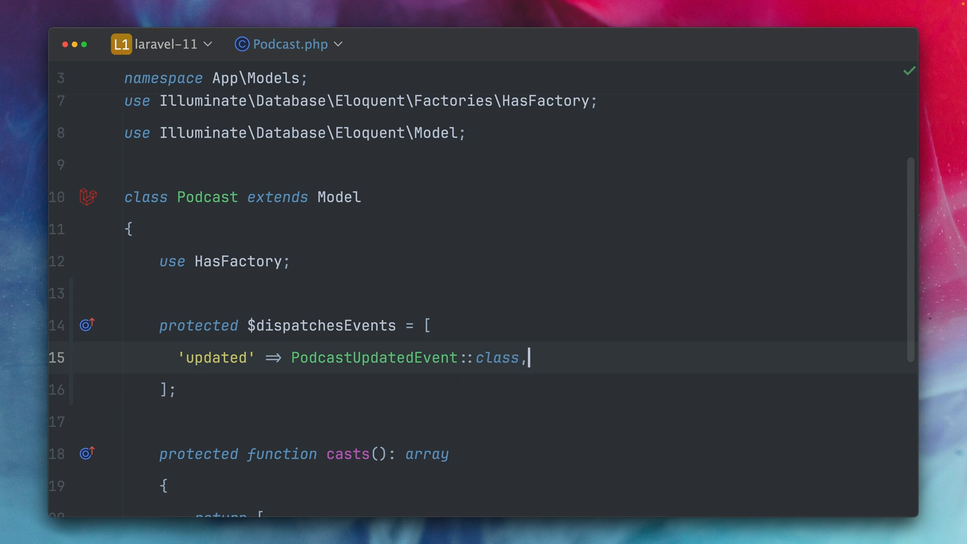
Step: Map 'deleted' to PodcastDeletedEvent::class in the same $dispatchesEvents array
{"action": "type", "text": "'deleted' =>"}
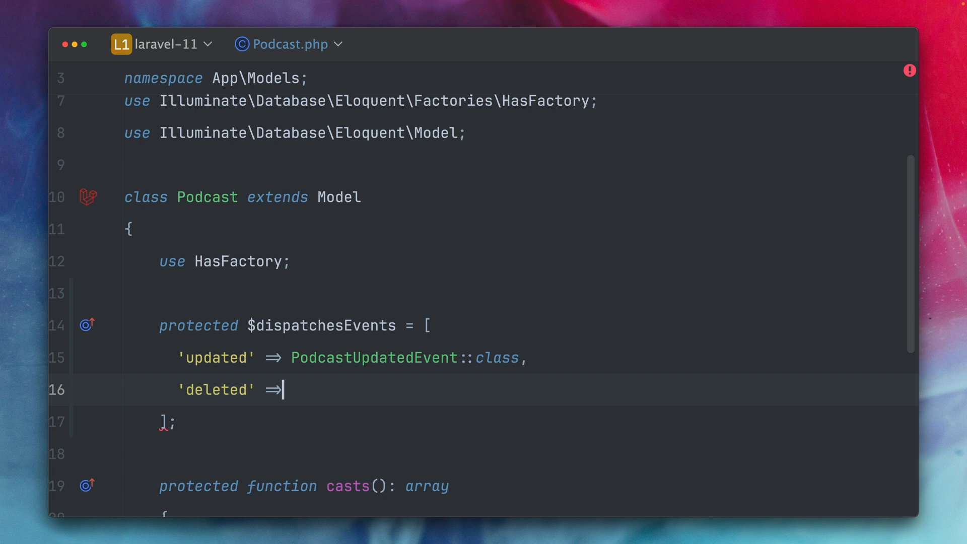
{"action": "type", "text": "Podca"}
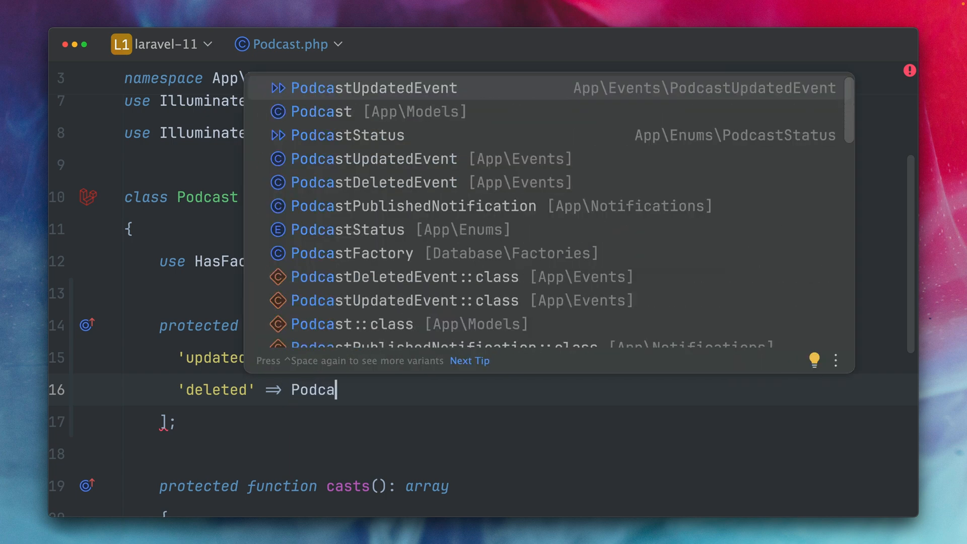
{"action": "key", "text": "Down"}
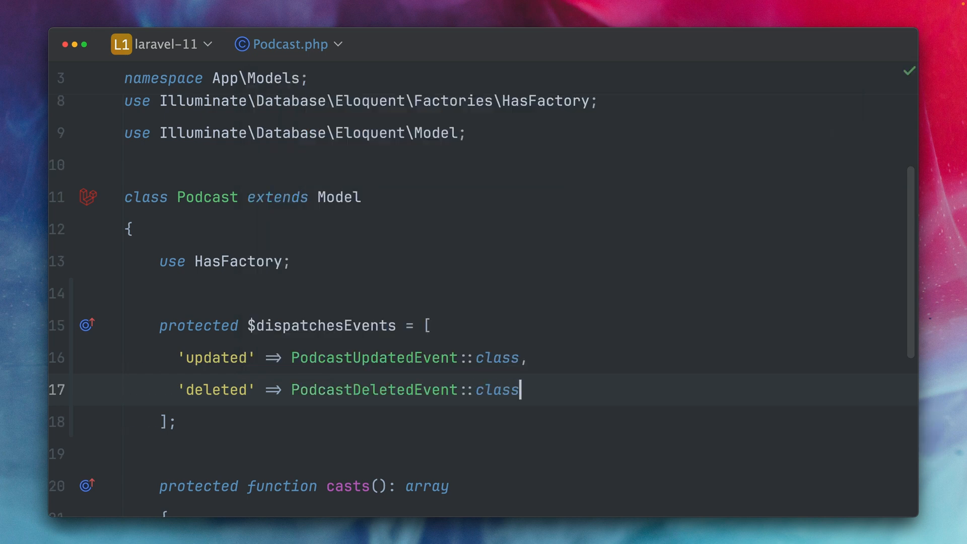
{"action": "type", "text": ","}
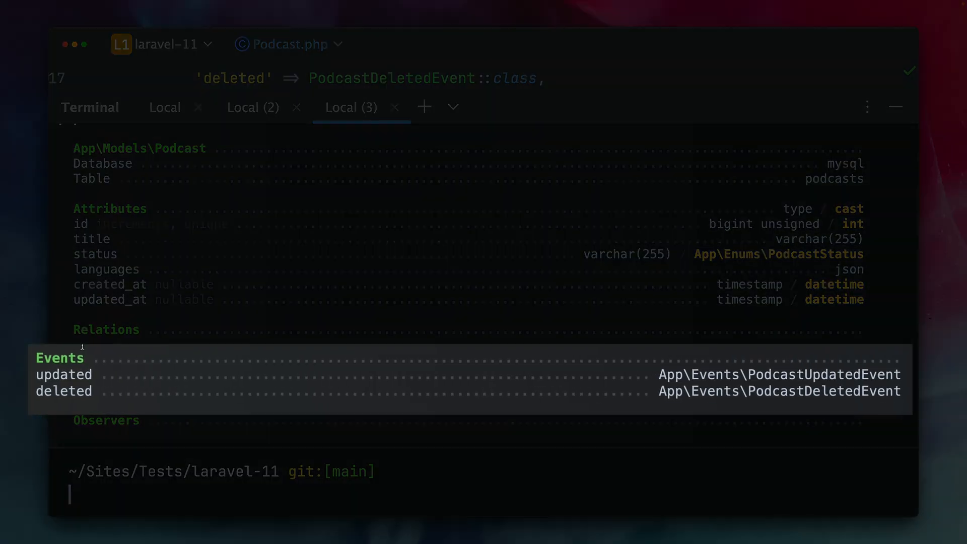
{"action": "mouse_move", "coordinate": [611, 358]}
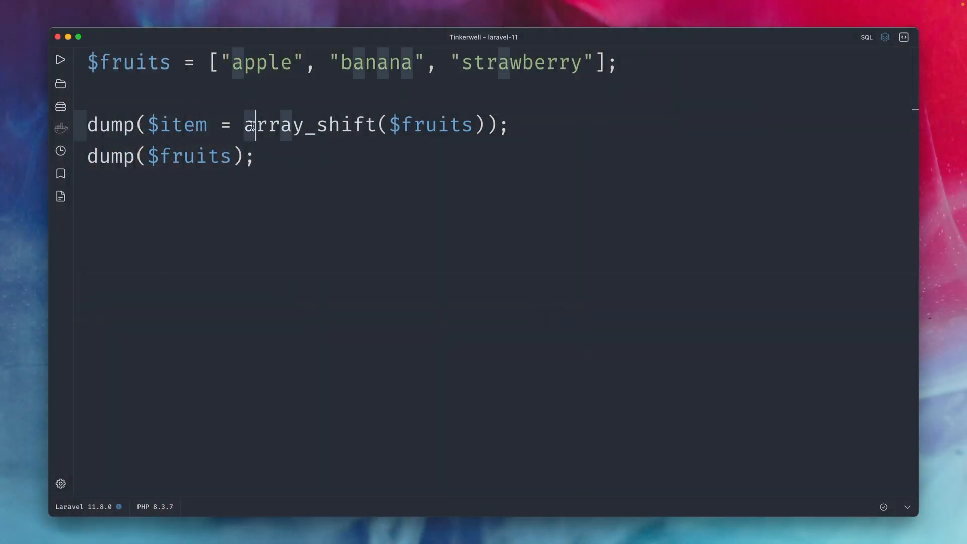
Step: Run the array_shift snippet, showing apple shifted out and banana, strawberry remaining
{"action": "double_click", "coordinate": [308, 125]}
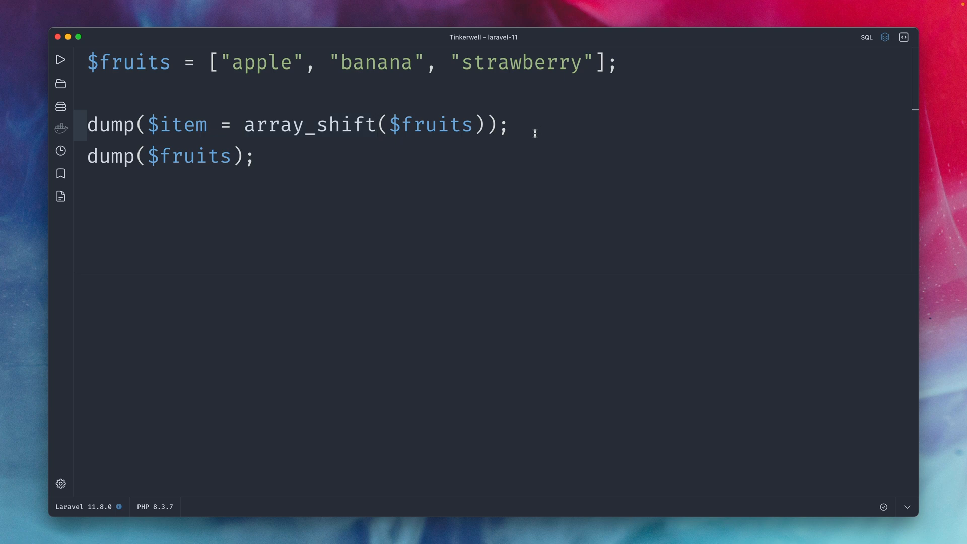
{"action": "left_click", "coordinate": [617, 62]}
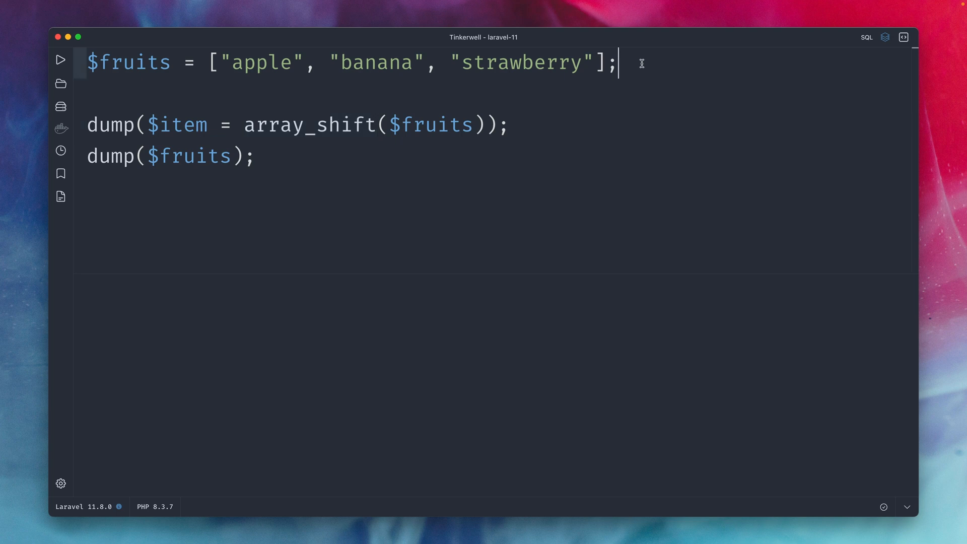
{"action": "left_click", "coordinate": [510, 125]}
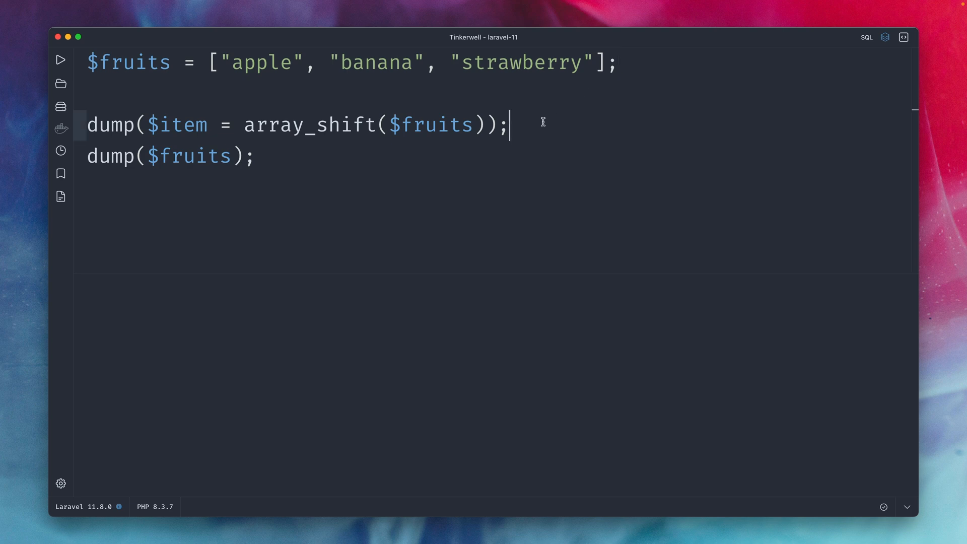
{"action": "double_click", "coordinate": [273, 125]}
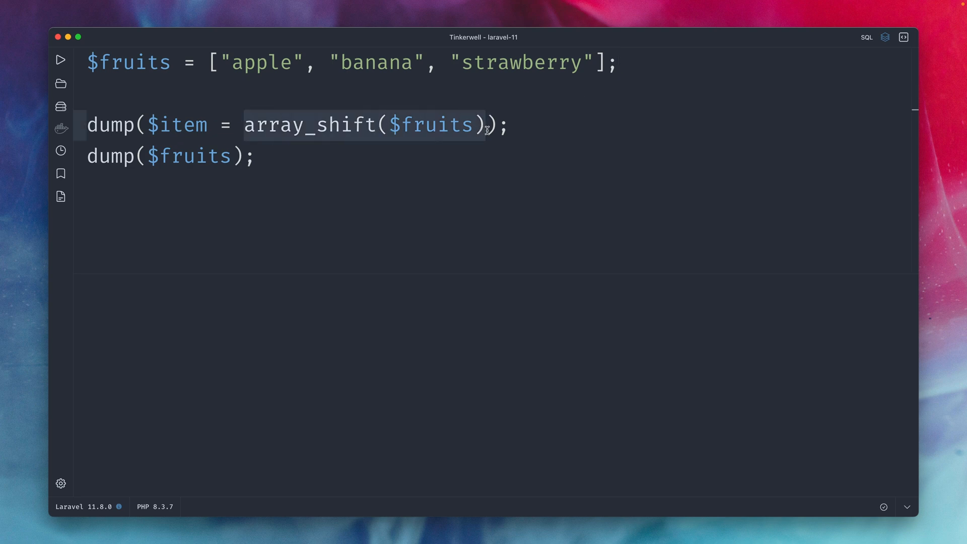
{"action": "left_click", "coordinate": [255, 156]}
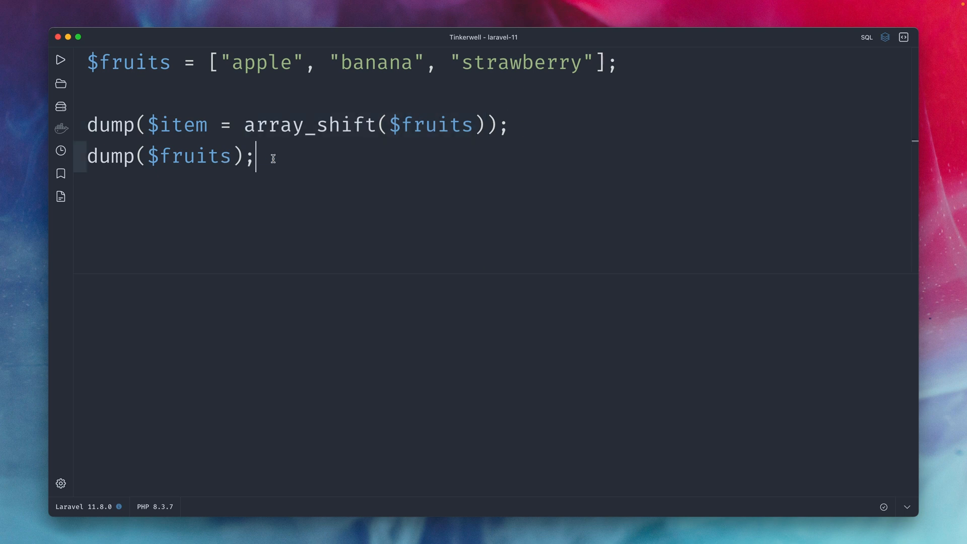
{"action": "mouse_move", "coordinate": [60, 59]}
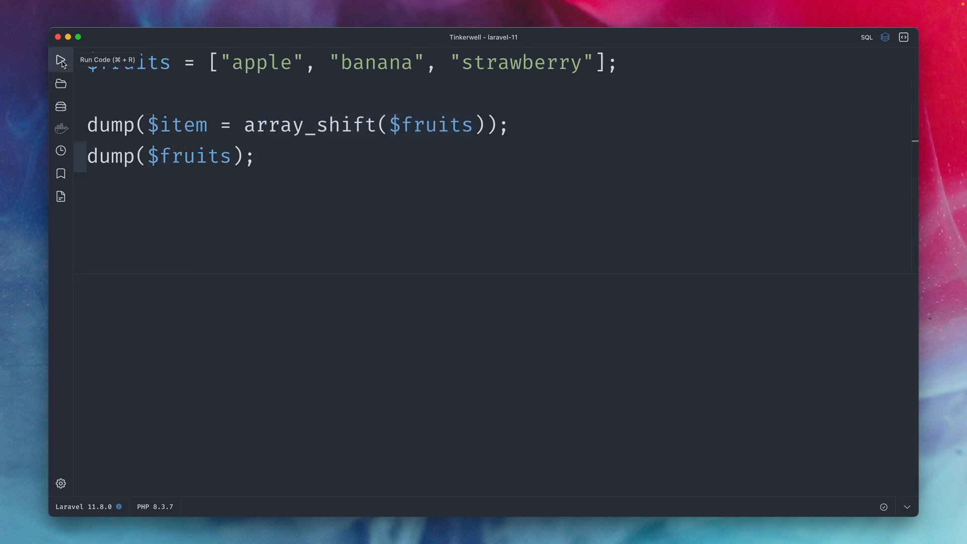
{"action": "left_click", "coordinate": [60, 60]}
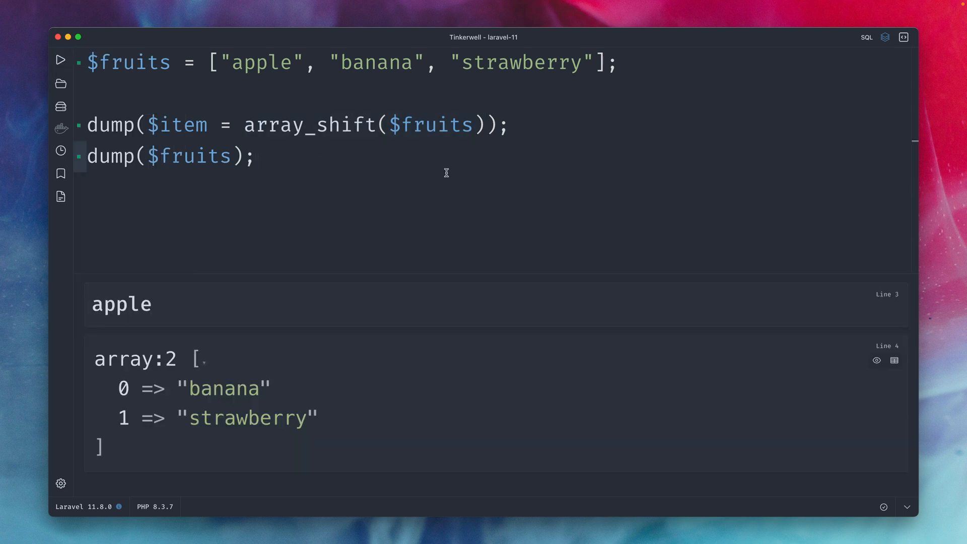
{"action": "double_click", "coordinate": [312, 125]}
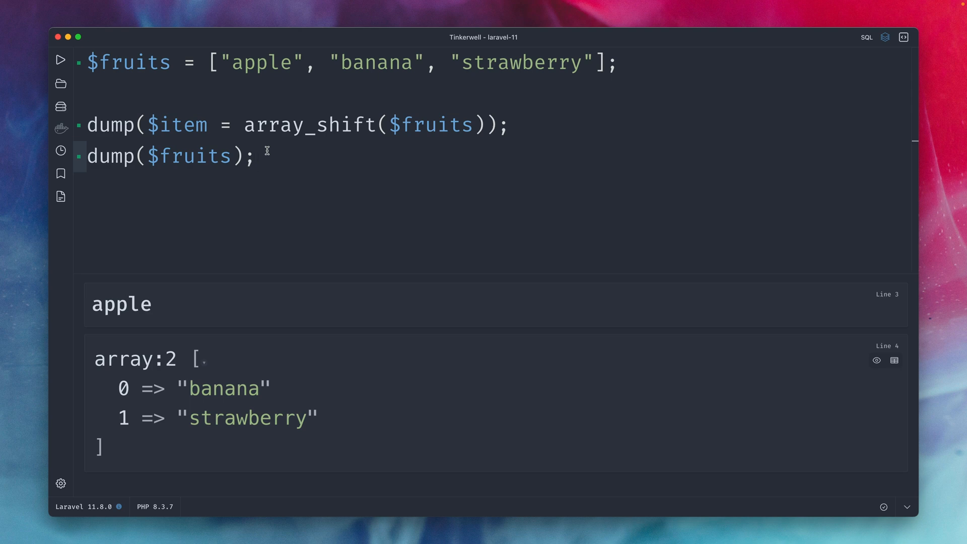
{"action": "mouse_move", "coordinate": [328, 126]}
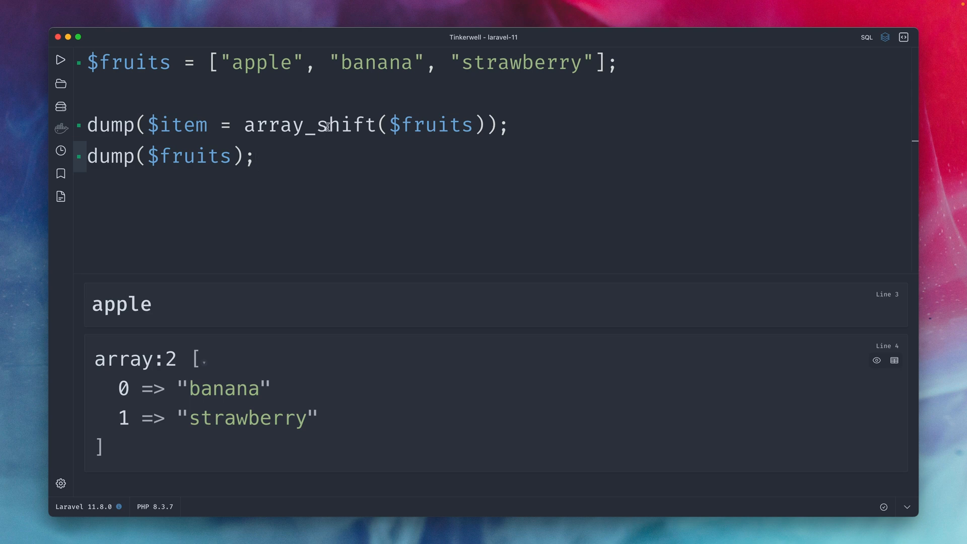
Step: Switch to array_unshift($fruits, 'lemon') and rename $item to $itemsCount
{"action": "type", "text": "un"}
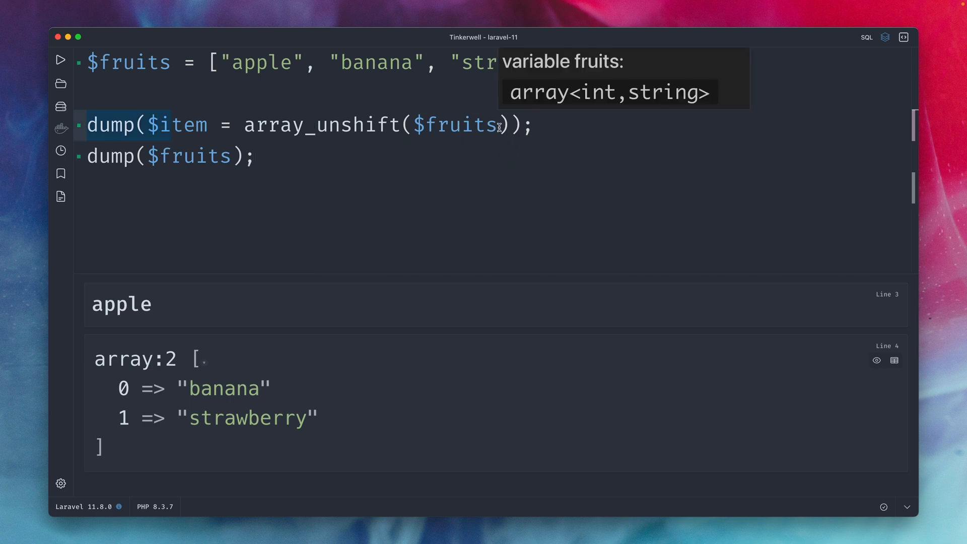
{"action": "type", "text": ", ''"}
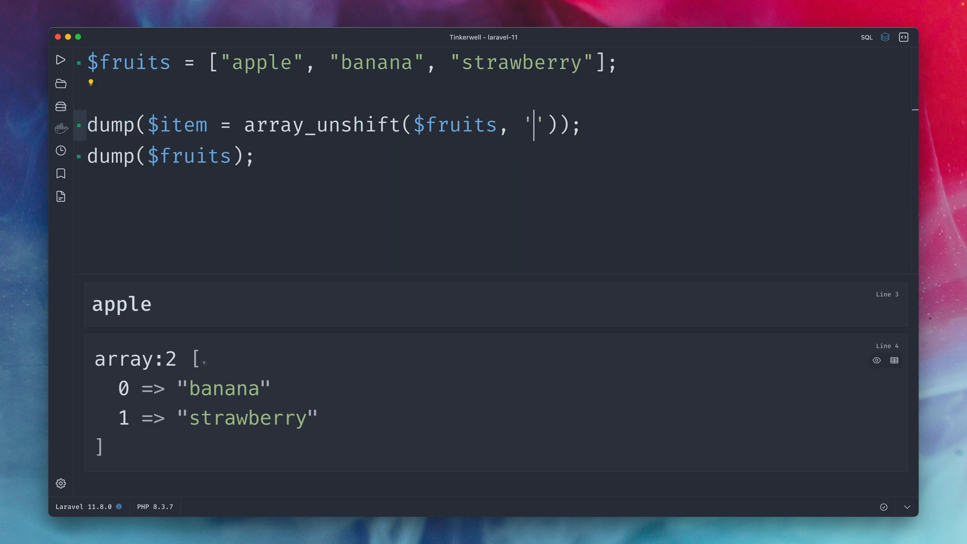
{"action": "type", "text": "lemon\""}
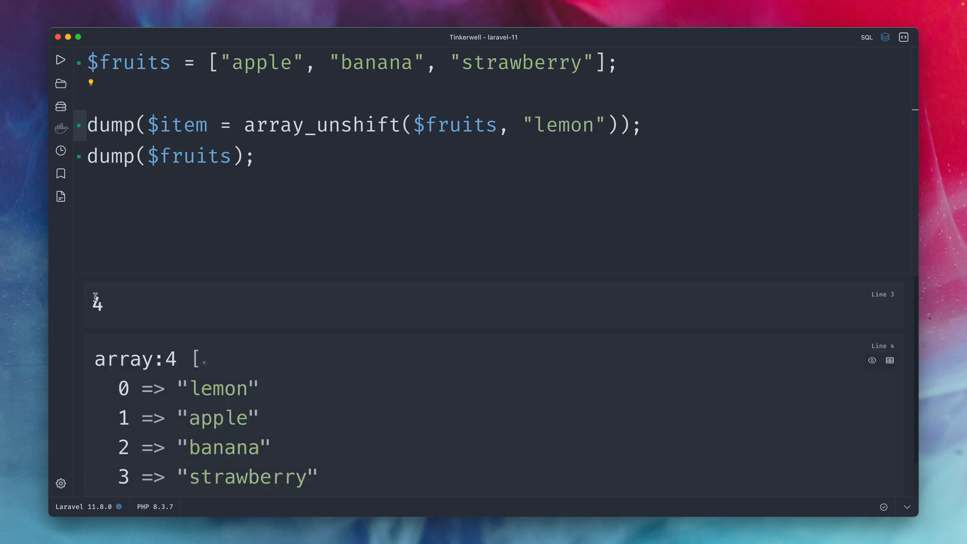
{"action": "double_click", "coordinate": [97, 304]}
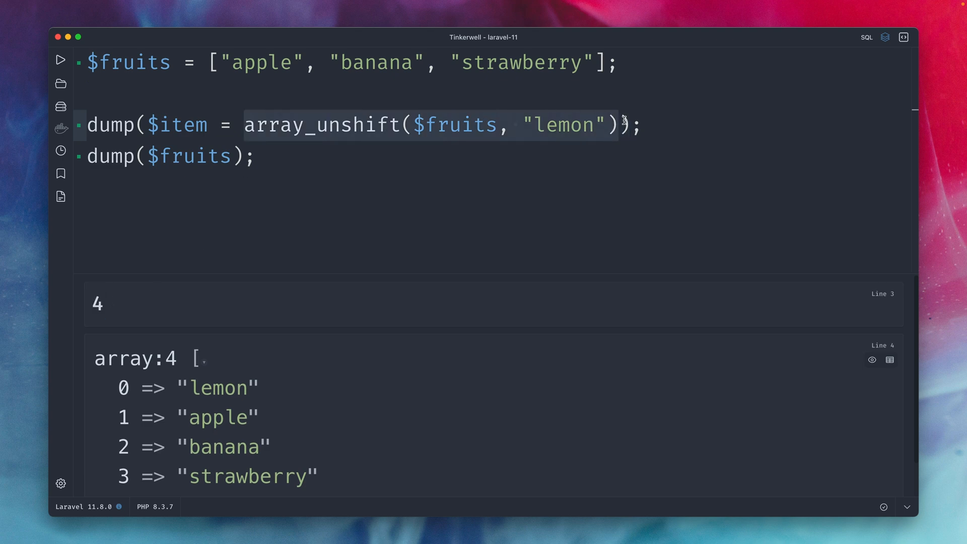
{"action": "type", "text": "s"}
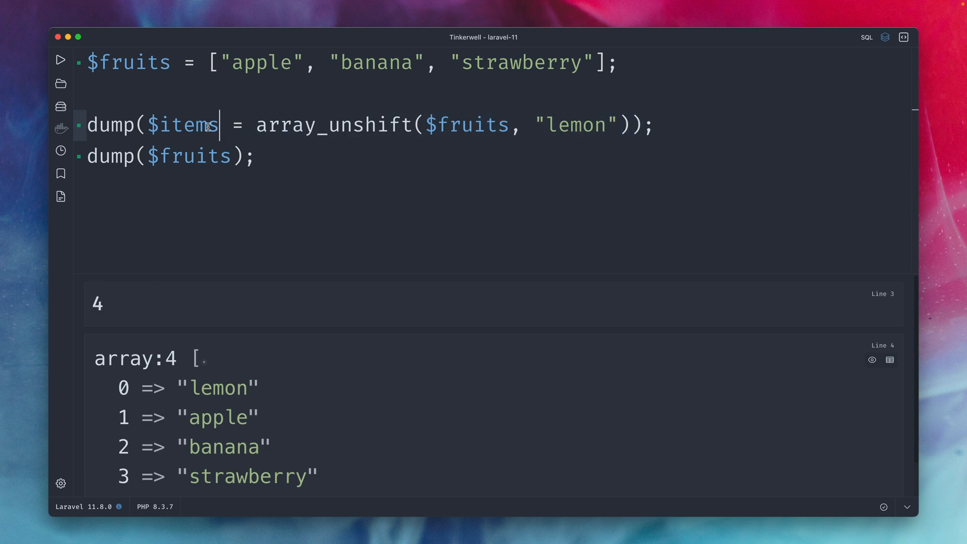
{"action": "type", "text": "Count"}
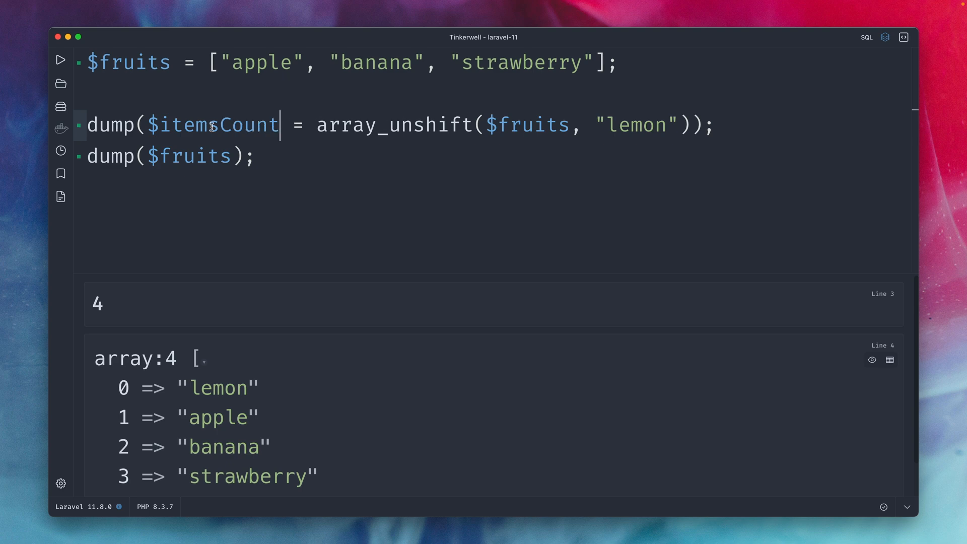
Step: Run the snippet showing 4 items, then remove the dump lines leaving only $fruits
{"action": "double_click", "coordinate": [97, 304]}
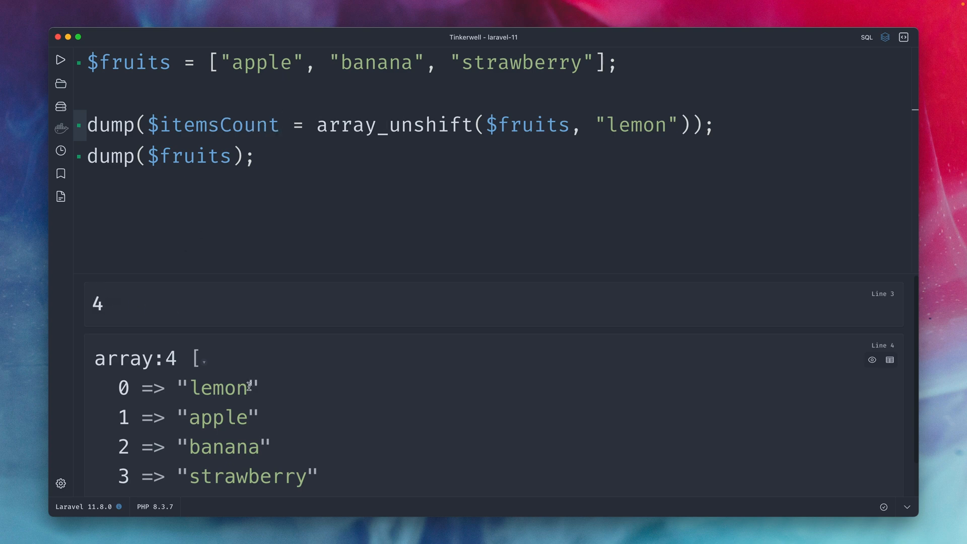
{"action": "double_click", "coordinate": [219, 387]}
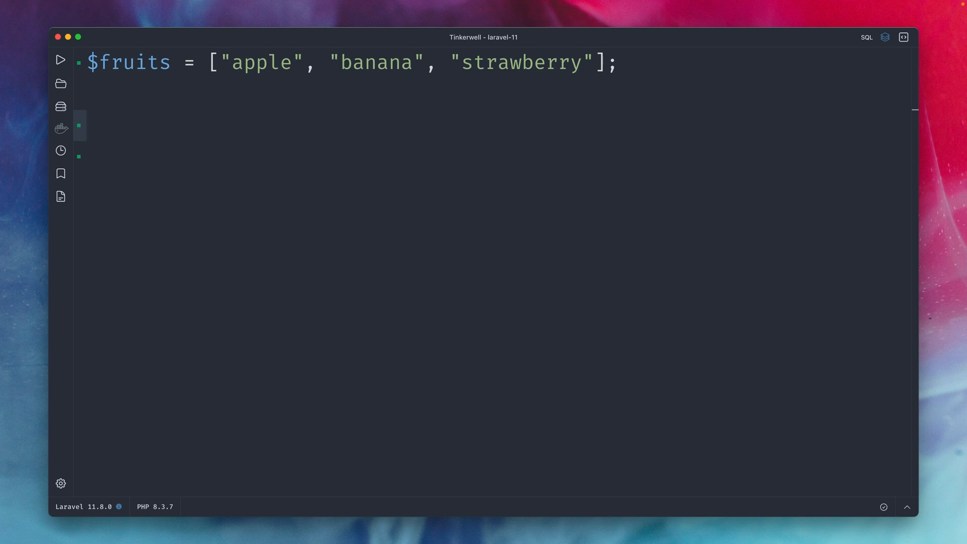
Step: Build $collection = collect($fruits) from the fruits array
{"action": "type", "text": "$"}
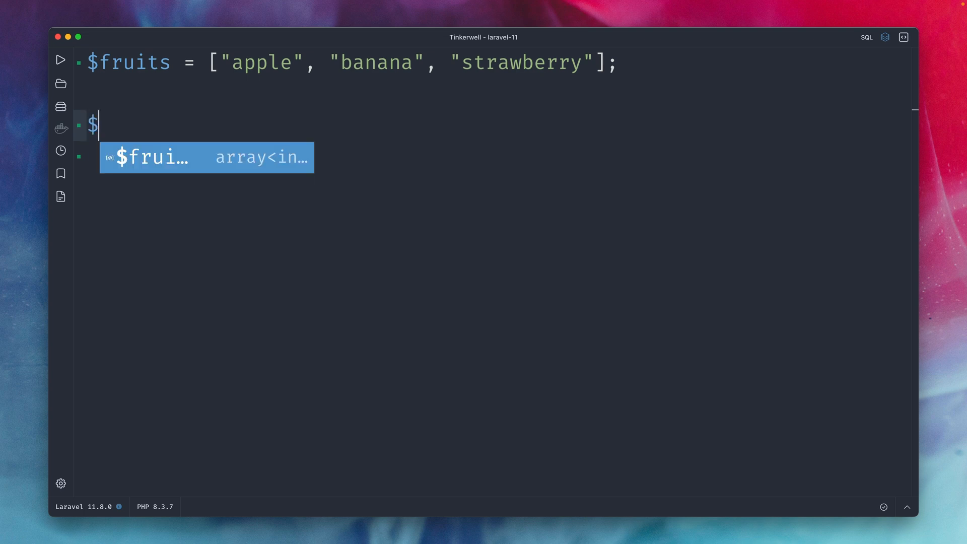
{"action": "type", "text": "collection"}
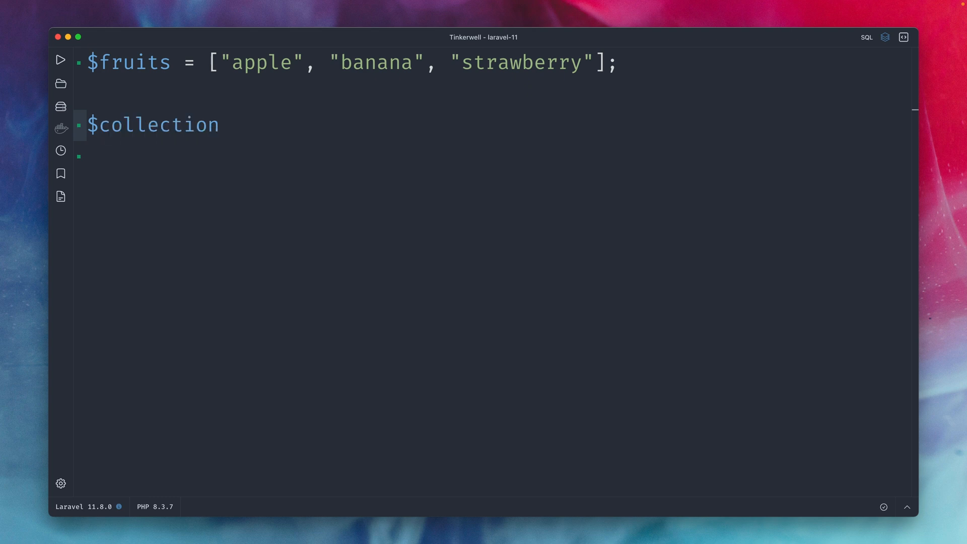
{"action": "type", "text": "= col"}
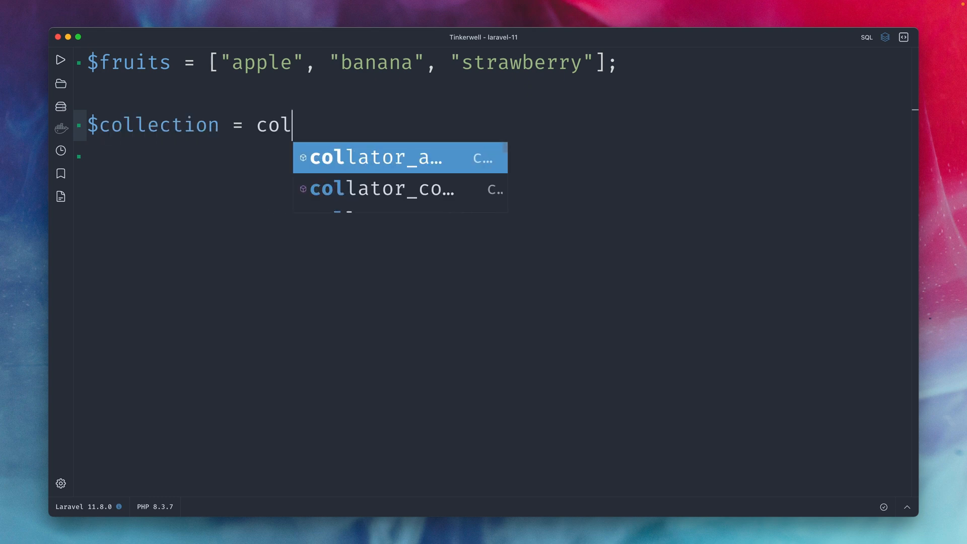
{"action": "type", "text": "lect($fruits);"}
{"action": "left_click", "coordinate": [495, 188]}
{"action": "type", "text": "dump($collection->"}
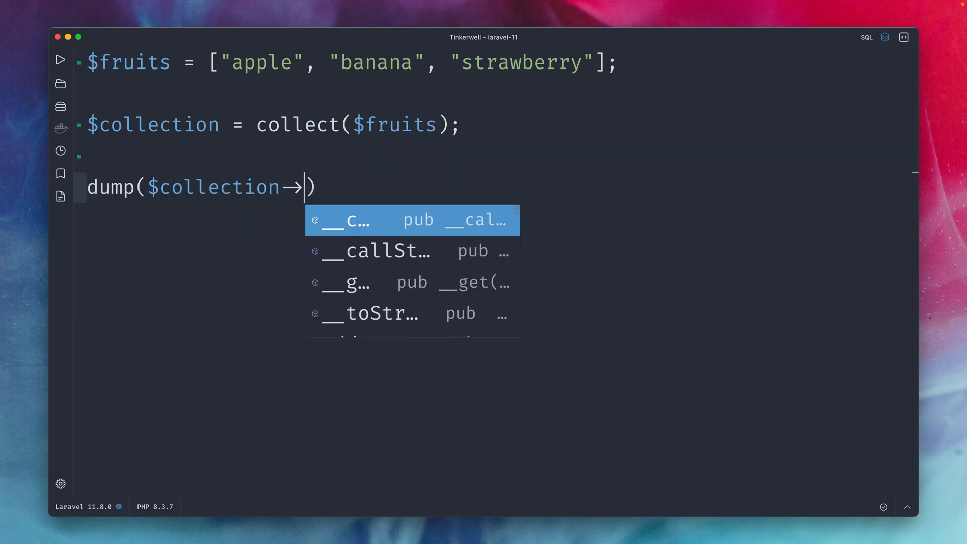
Step: Dump $collection->shift() and $collection, outputting apple and banana, strawberry
{"action": "type", "text": "shift("}
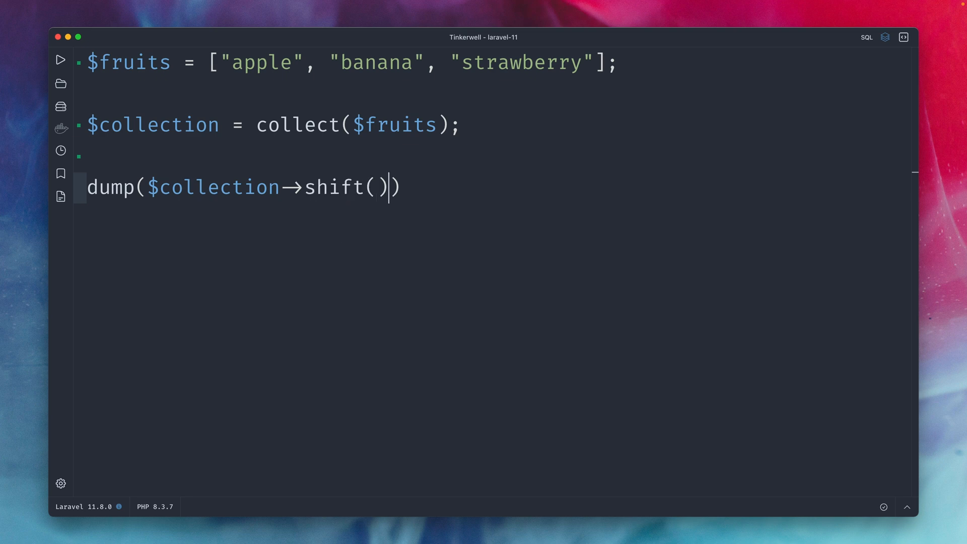
{"action": "type", "text": "dump($co"}
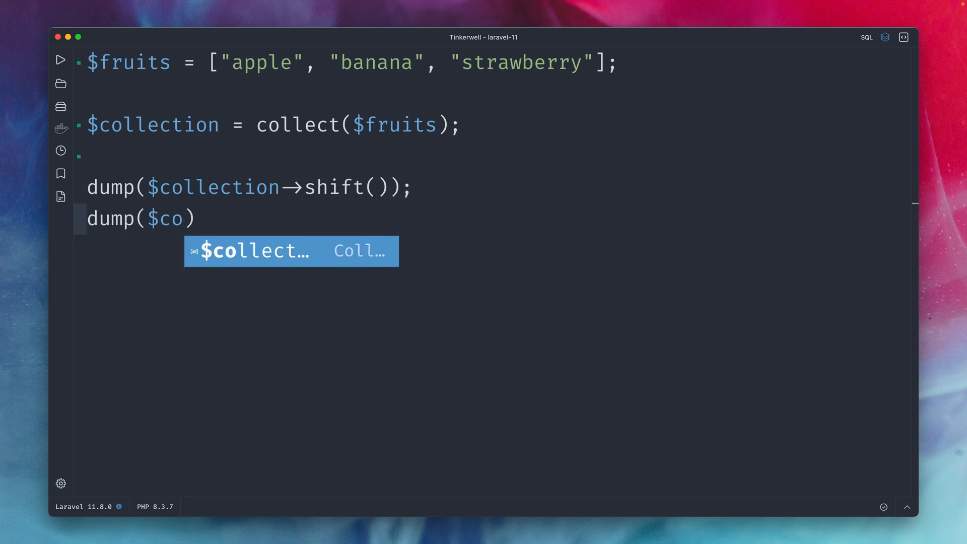
{"action": "key", "text": "Enter"}
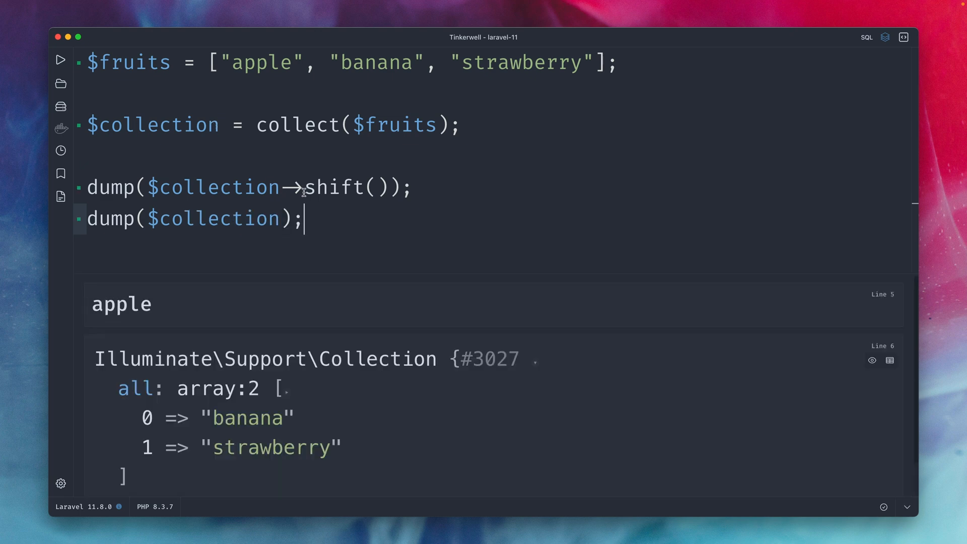
{"action": "double_click", "coordinate": [334, 188]}
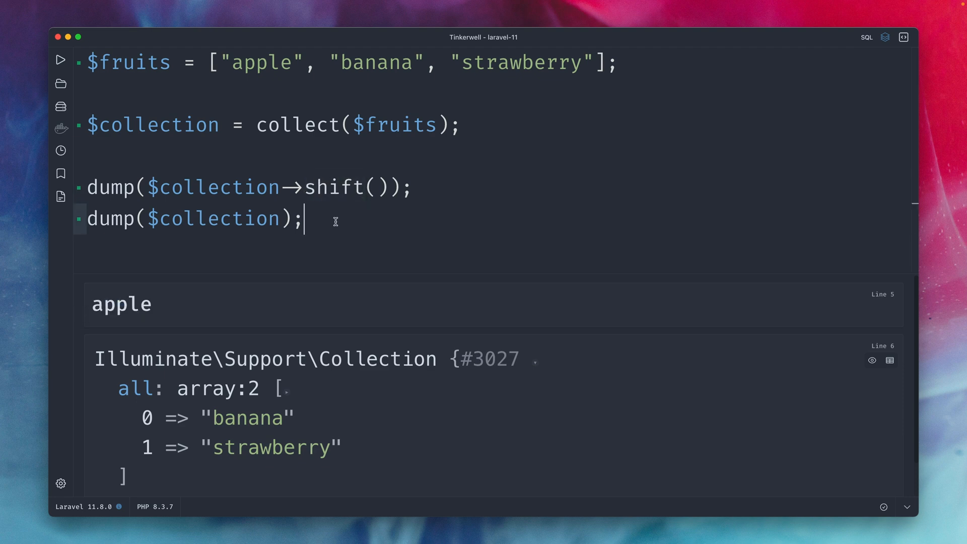
{"action": "double_click", "coordinate": [135, 389]}
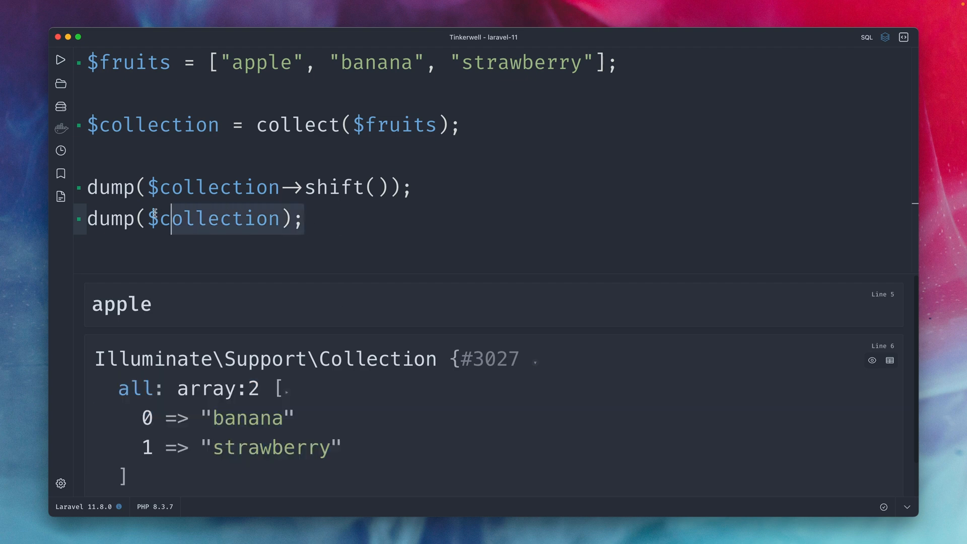
Step: Change to unshift('lemon') and run, listing four items with lemon first
{"action": "key", "text": "Backspace"}
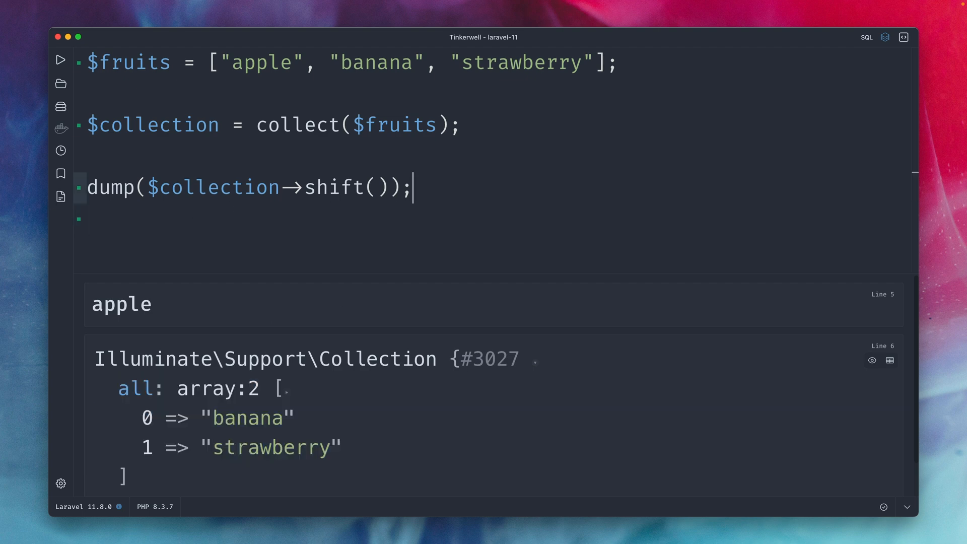
{"action": "mouse_move", "coordinate": [333, 188]}
{"action": "type", "text": "un"}
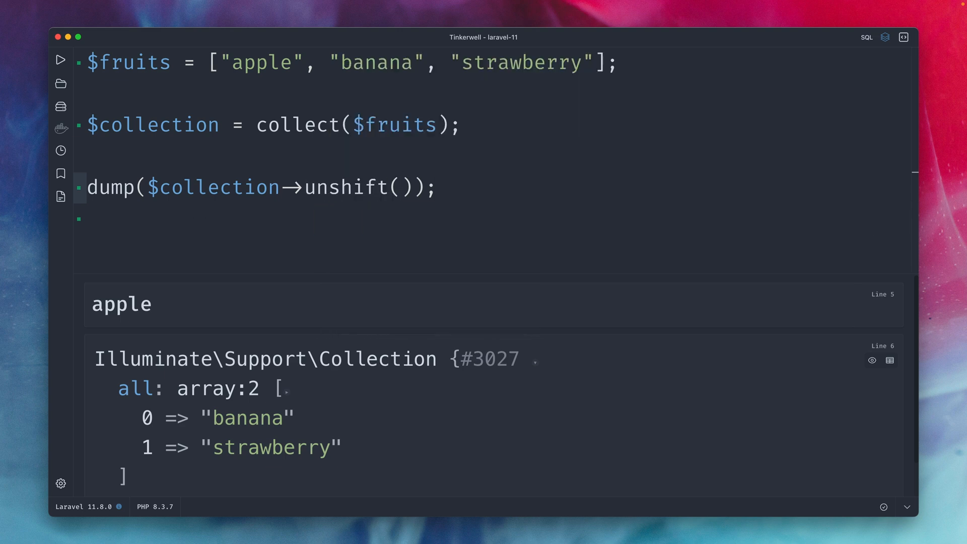
{"action": "type", "text": "'lem'"}
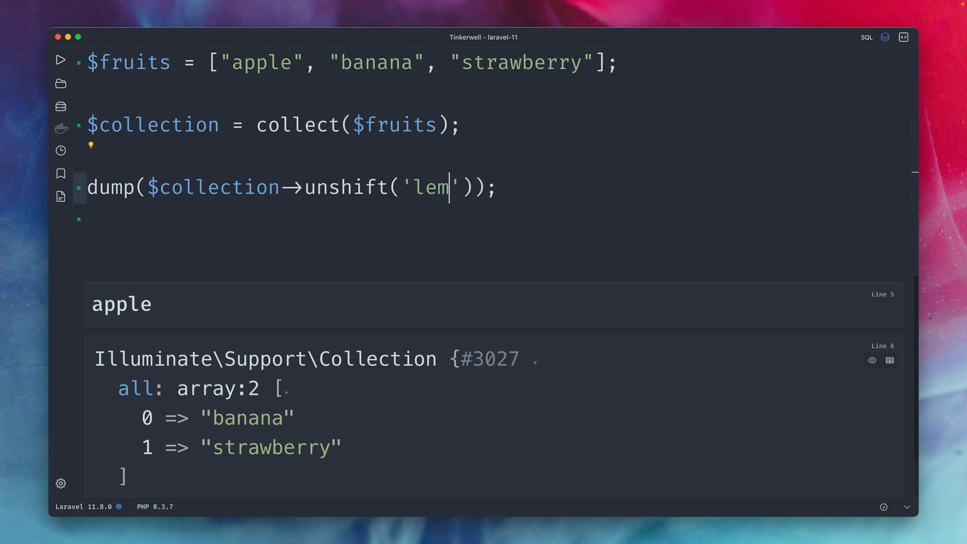
{"action": "type", "text": "on\""}
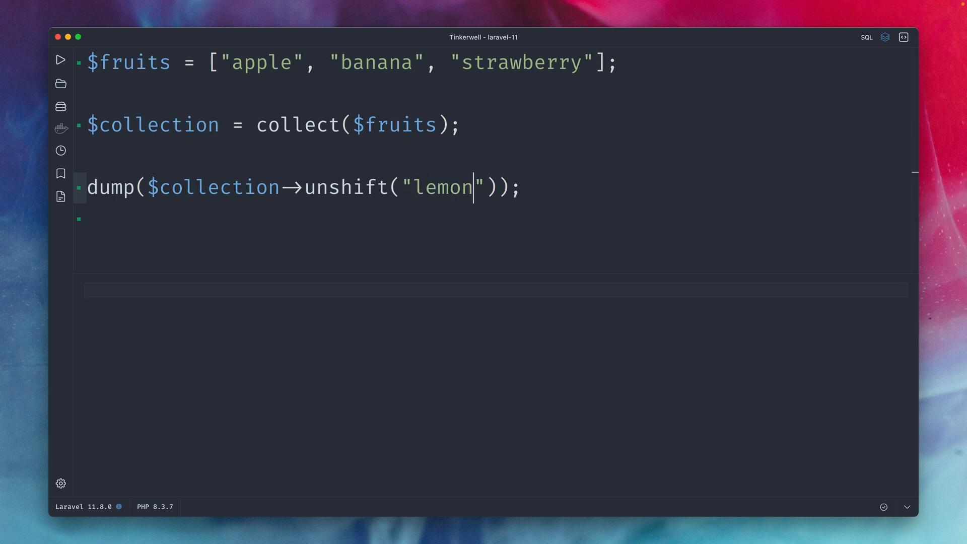
{"action": "left_click", "coordinate": [59, 59]}
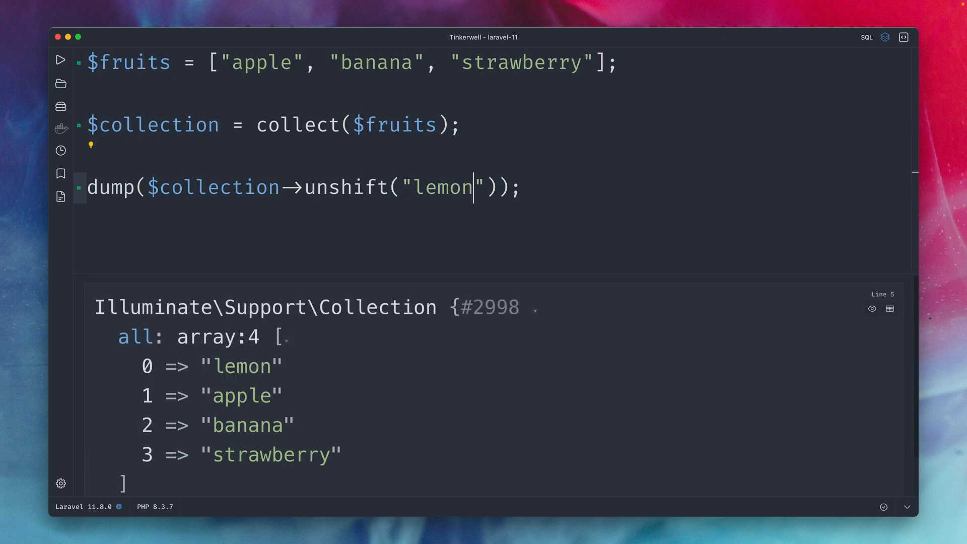
{"action": "mouse_move", "coordinate": [155, 358]}
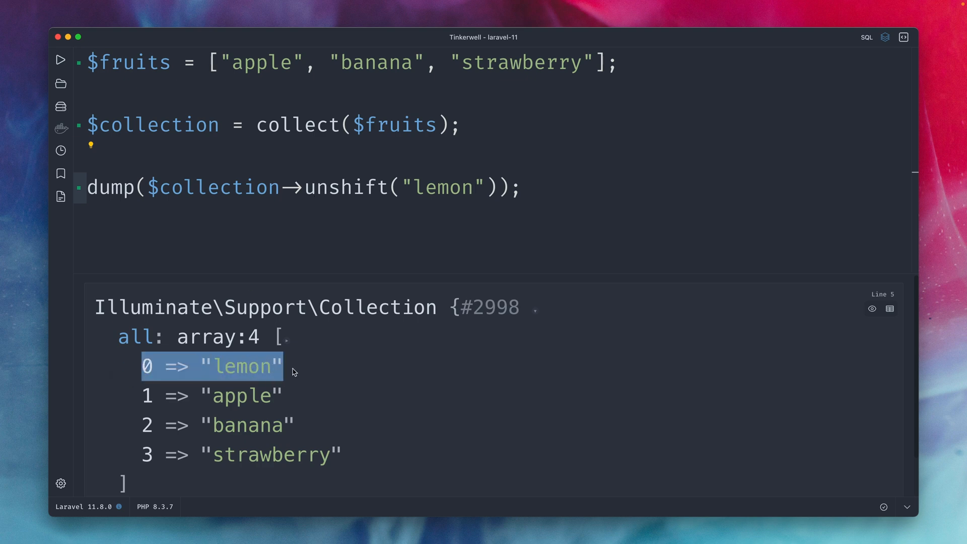
{"action": "double_click", "coordinate": [346, 188]}
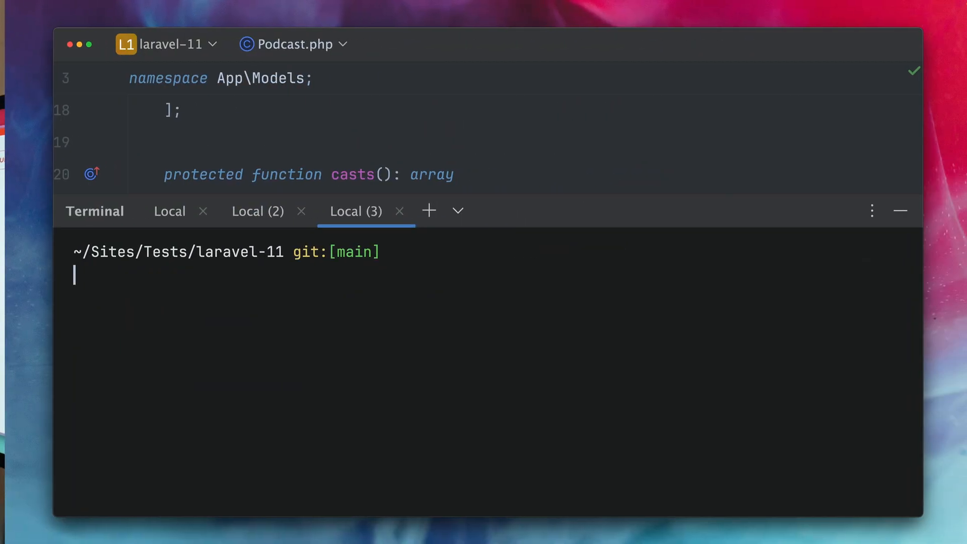
Step: Generate an InvoiceCreated mailable with `php artisan make:mail InvoiceCreated`
{"action": "type", "text": "php"}
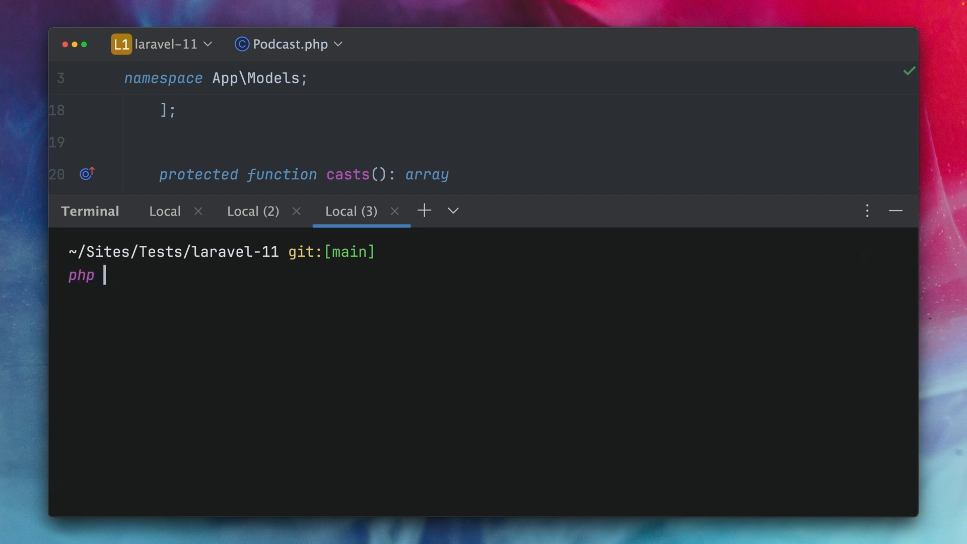
{"action": "type", "text": "artisan make"}
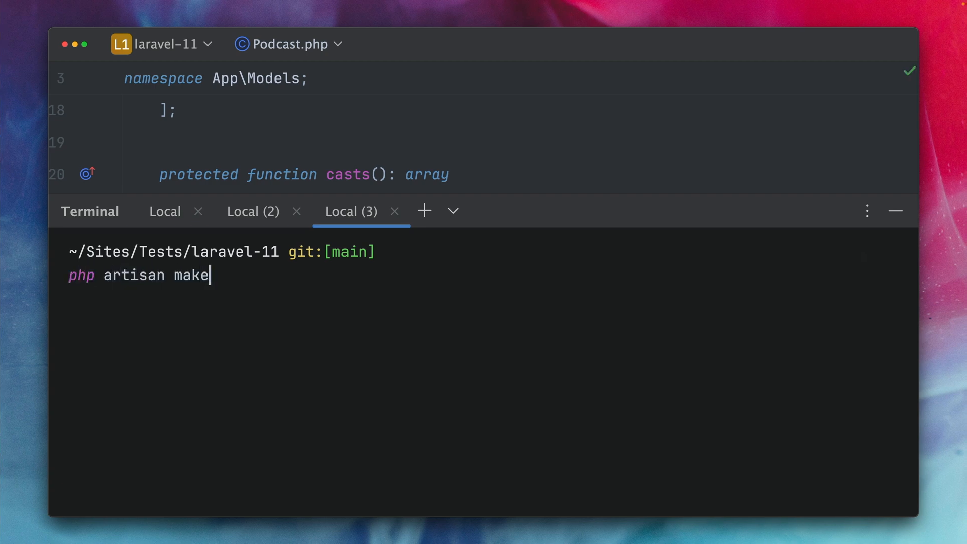
{"action": "type", "text": ":mail"}
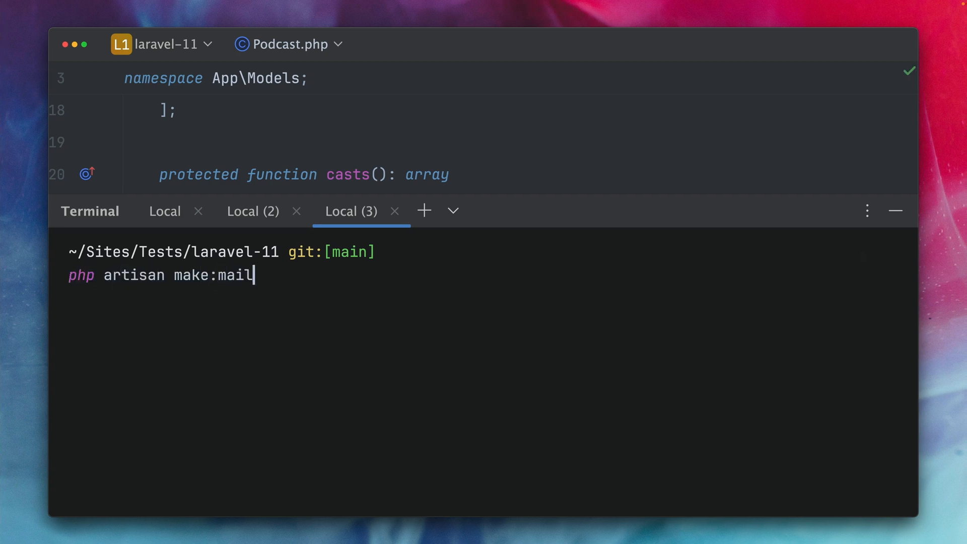
{"action": "type", "text": "Invo"}
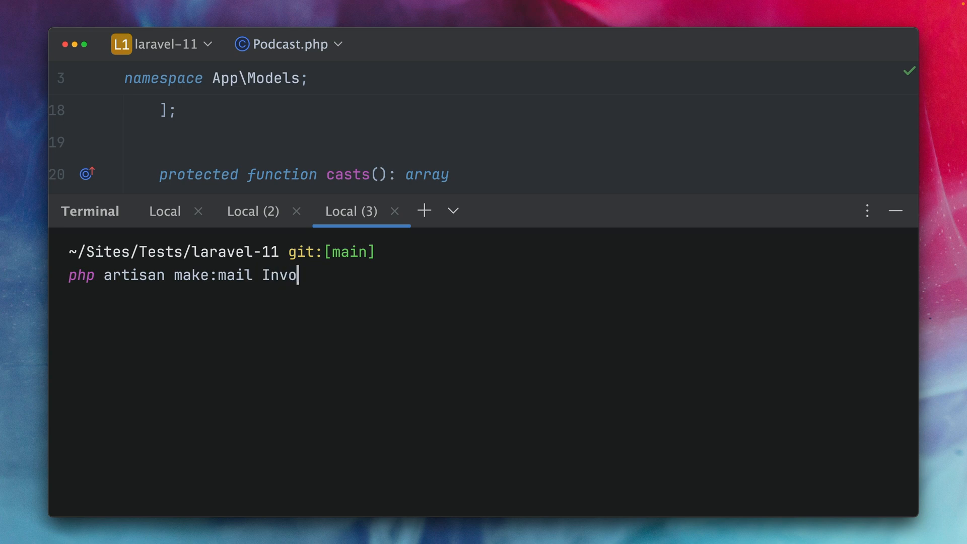
{"action": "type", "text": "iceCreated"}
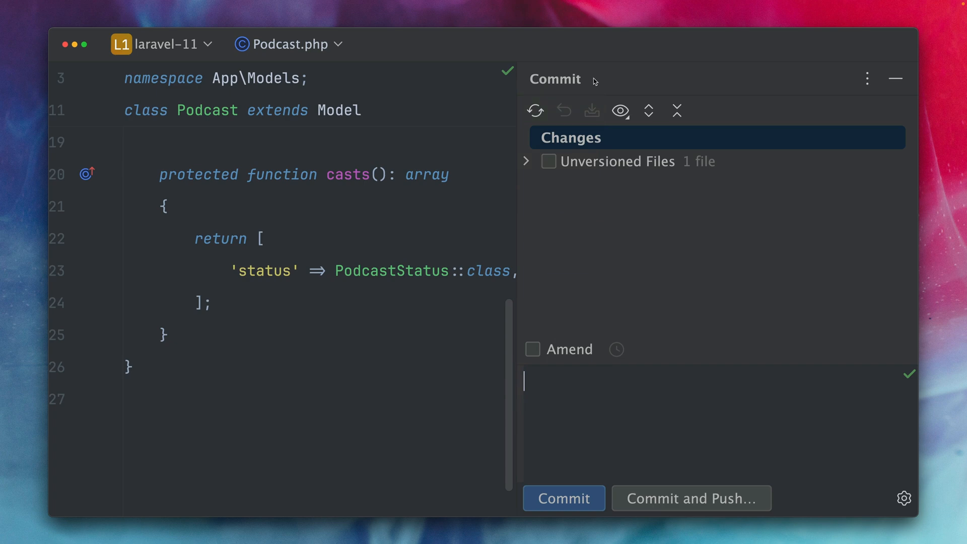
Step: Review the generated InvoiceCreated.php from the Commit panel's unversioned files
{"action": "left_click", "coordinate": [527, 161]}
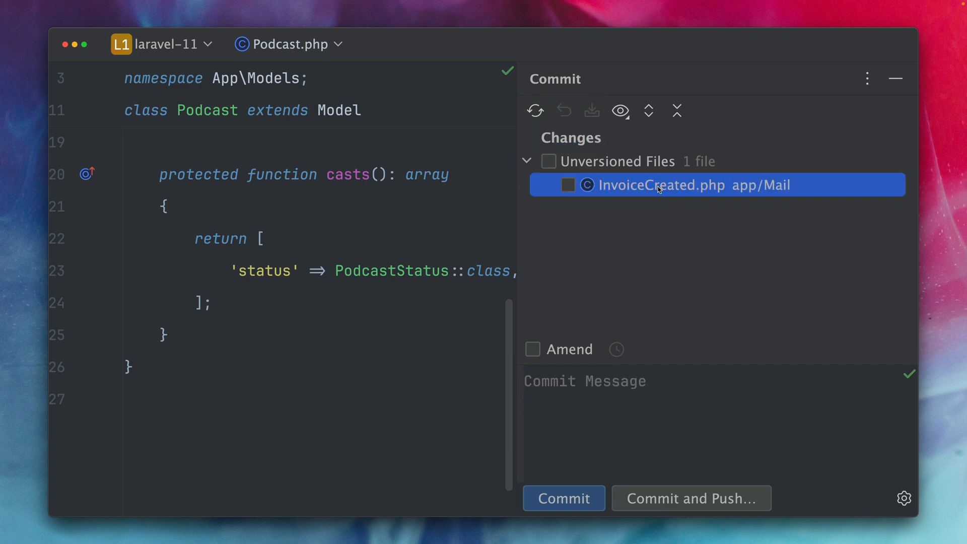
{"action": "double_click", "coordinate": [663, 185]}
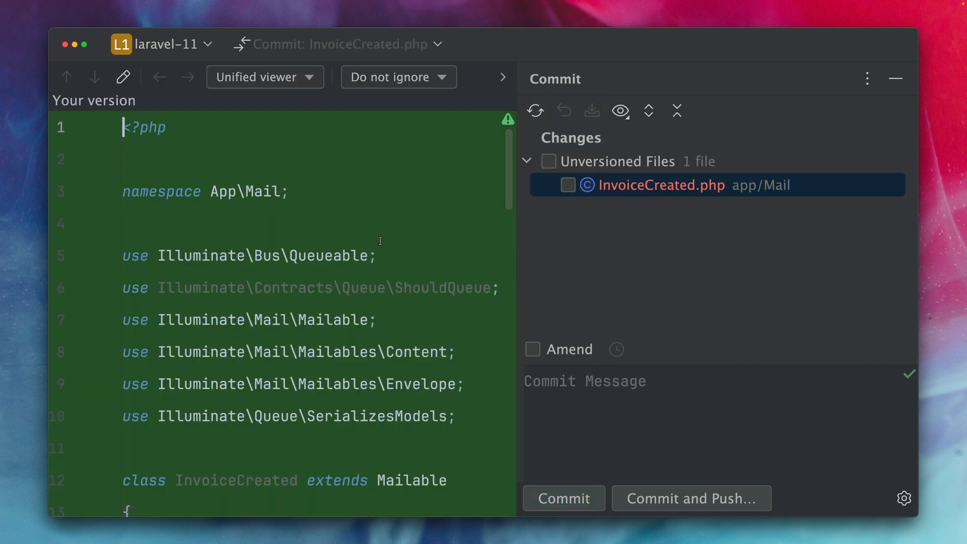
{"action": "scroll", "scroll_direction": "down", "scroll_amount": 3}
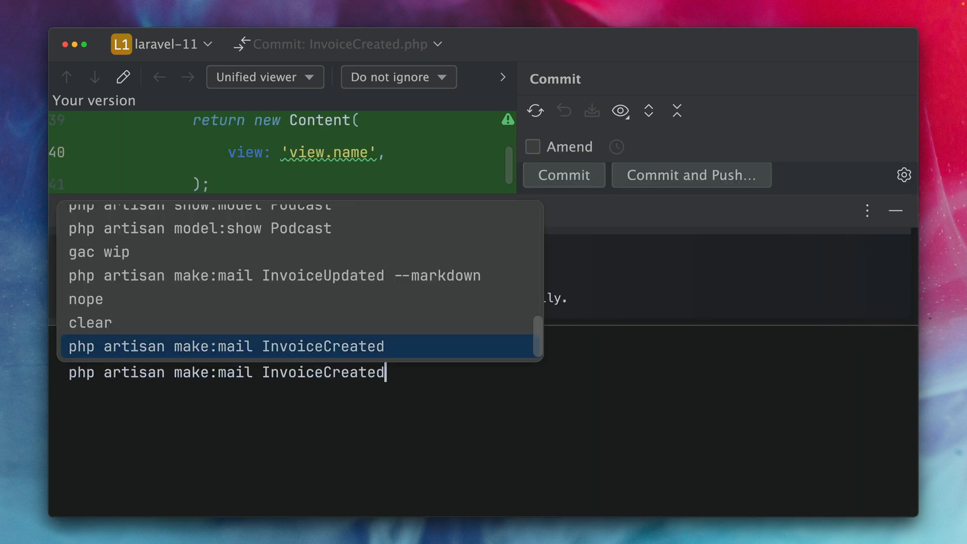
Step: Generate InvoiceUpdate mailable with --markdown and review InvoiceUpdate.php and its blade view
{"action": "key", "text": "Enter"}
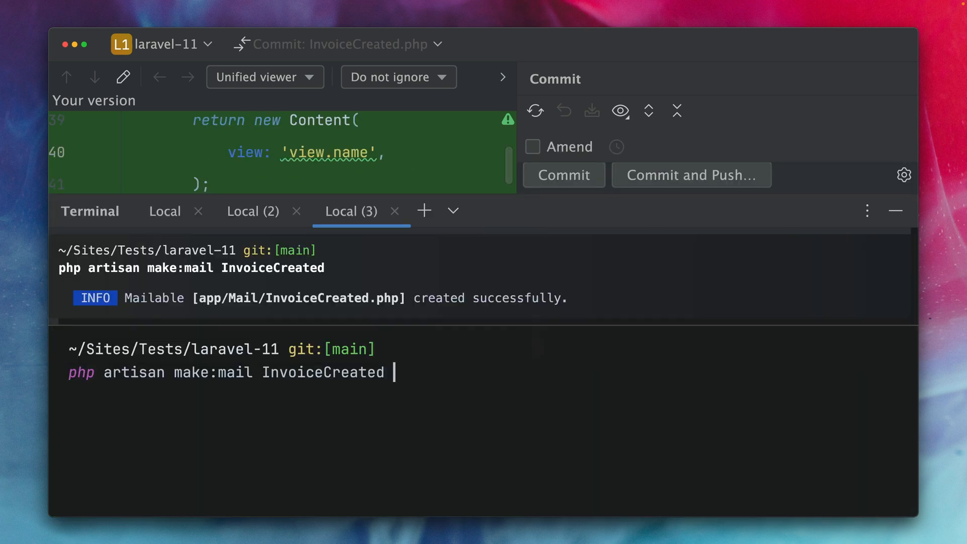
{"action": "type", "text": "--markdown"}
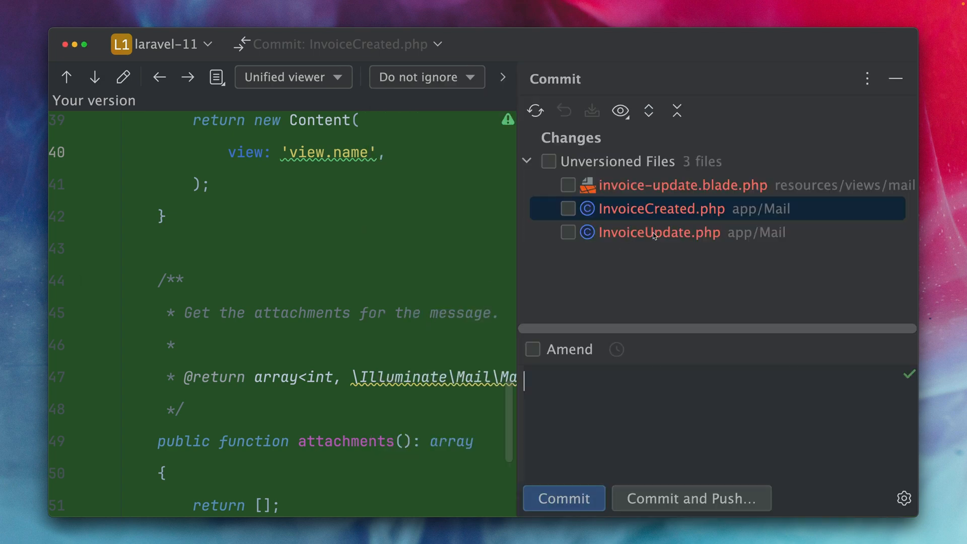
{"action": "left_click", "coordinate": [657, 232]}
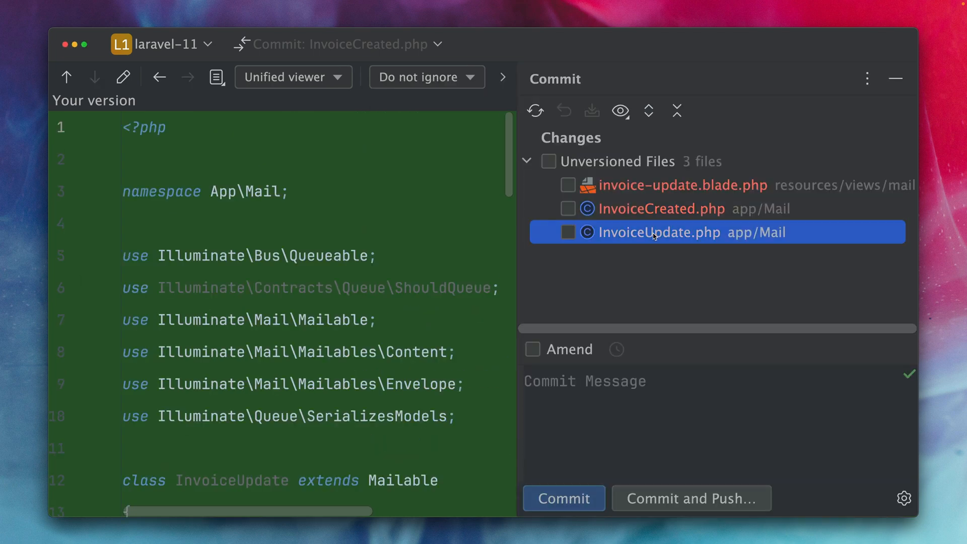
{"action": "double_click", "coordinate": [659, 232]}
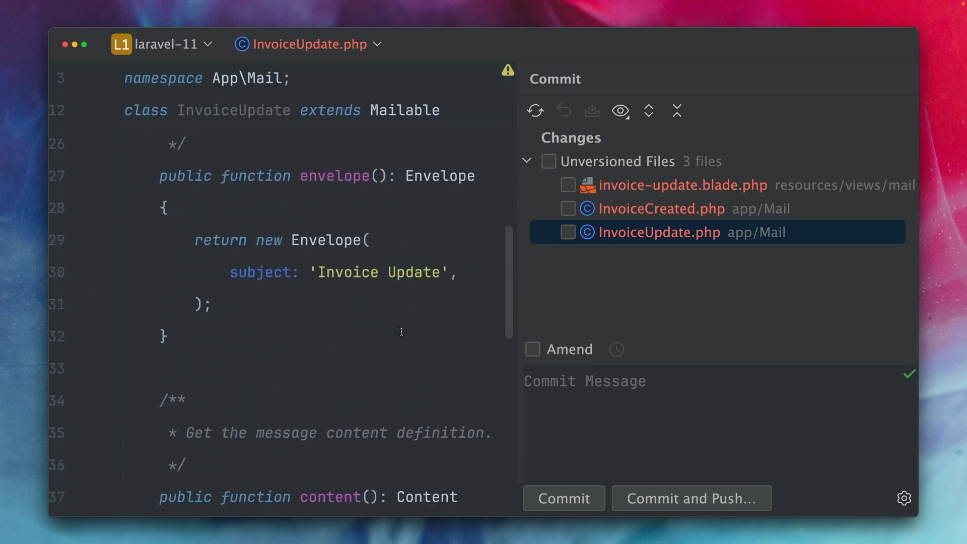
{"action": "scroll", "scroll_direction": "down", "scroll_amount": 3}
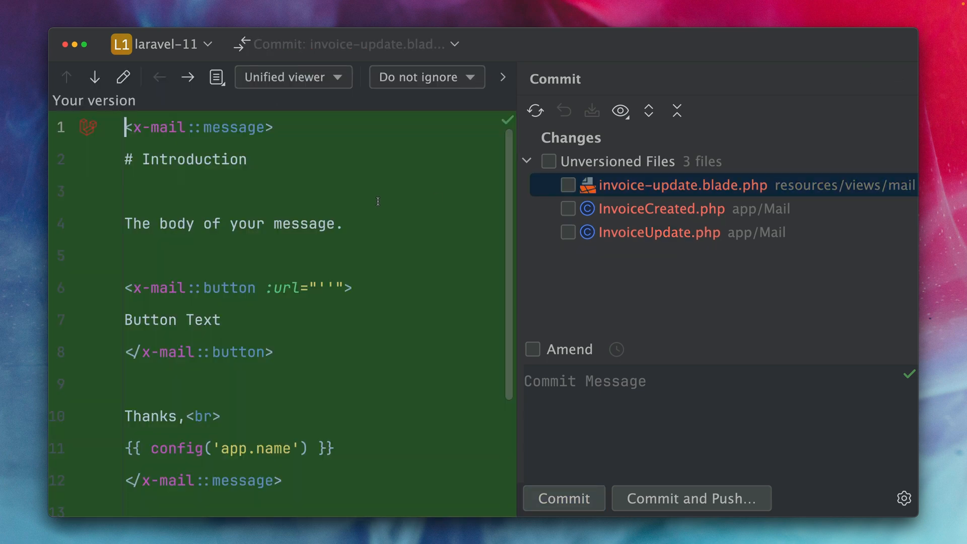
{"action": "scroll", "scroll_direction": "down", "scroll_amount": 3}
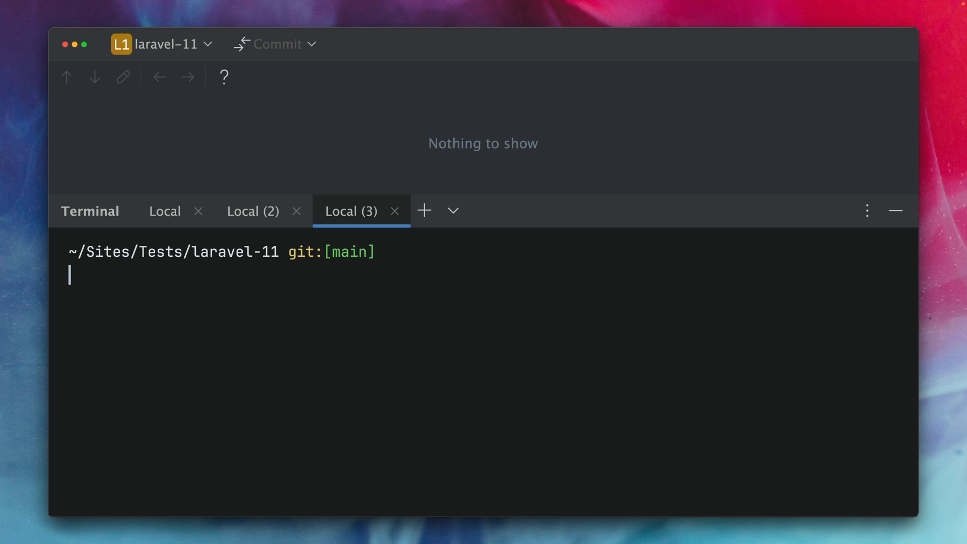
Step: Generate an InvoiceDeleted mailable with `php artisan make:mail InvoiceDelete`
{"action": "type", "text": "php artisan make"}
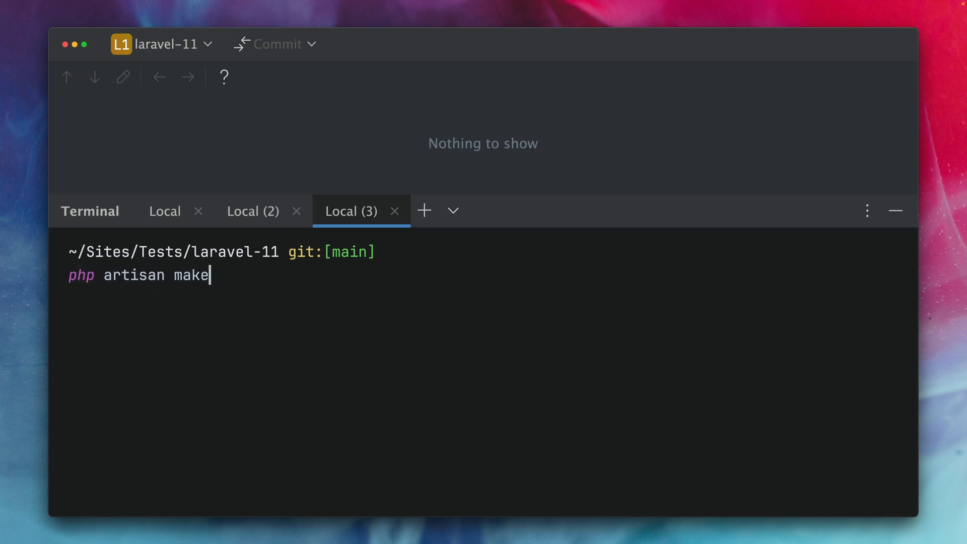
{"action": "type", "text": ":mail Inv"}
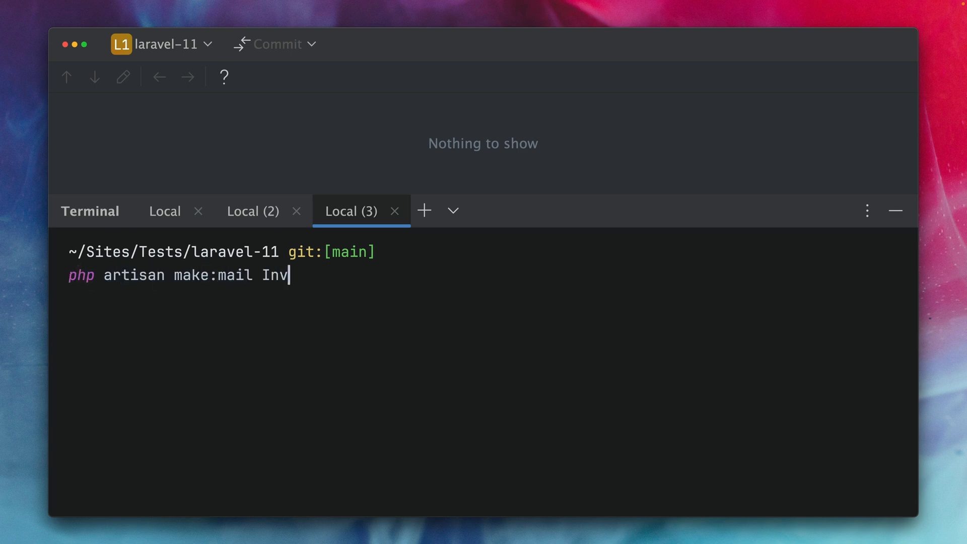
{"action": "type", "text": "oiceDelete"}
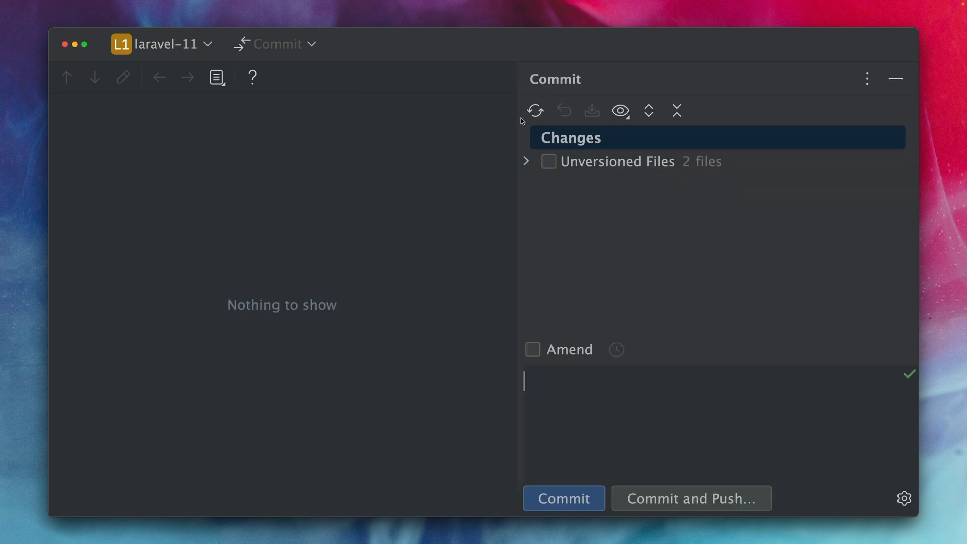
Step: View InvoiceDeleted.php contents from the Commit panel's unversioned files
{"action": "left_click", "coordinate": [526, 161]}
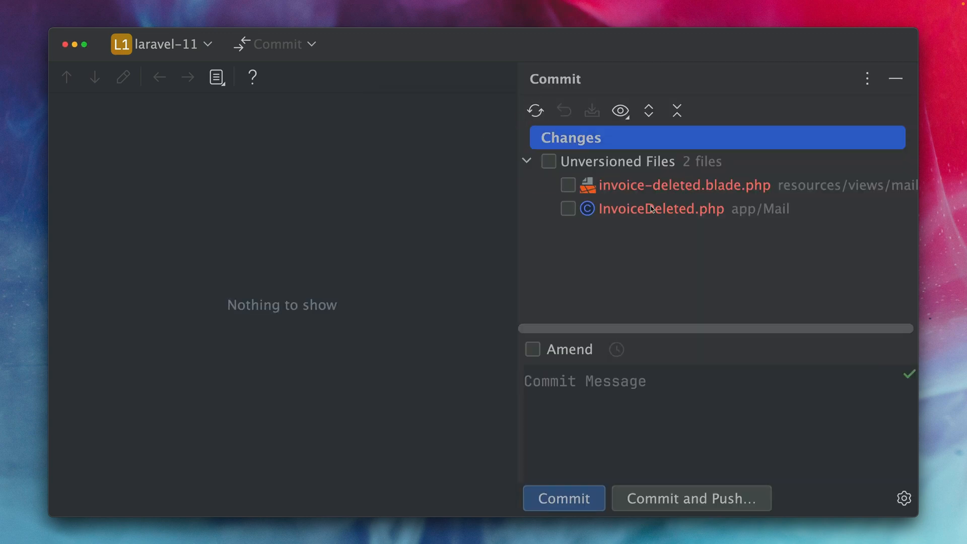
{"action": "left_click", "coordinate": [659, 209]}
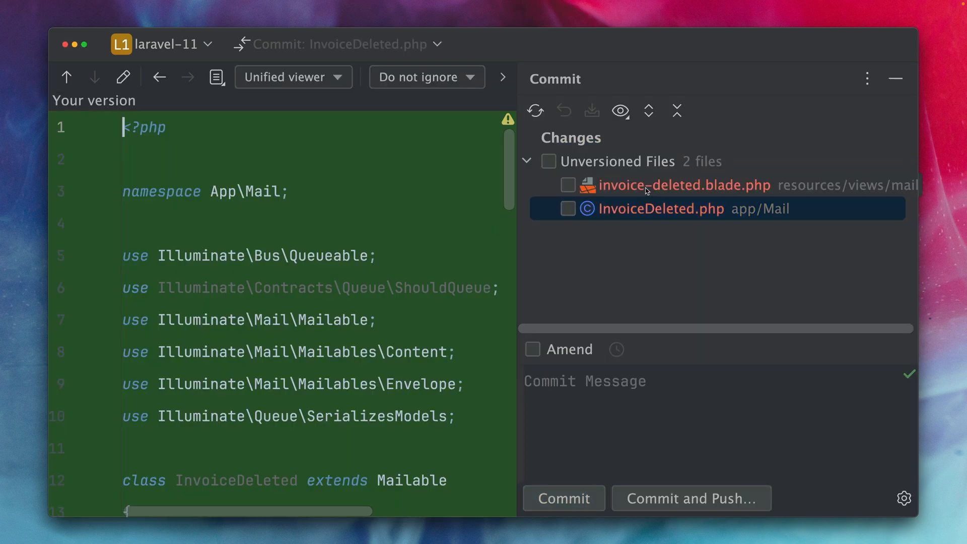
{"action": "left_click", "coordinate": [682, 186]}
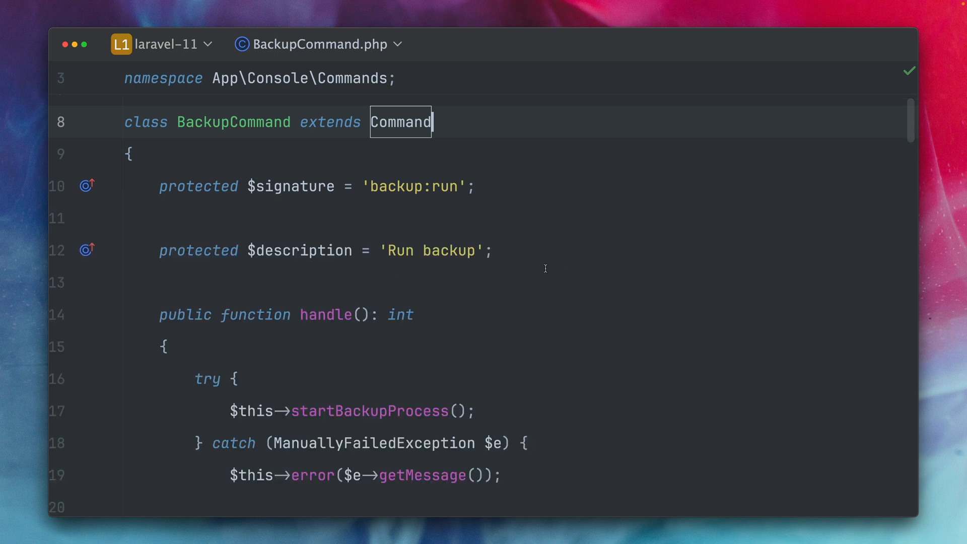
{"action": "mouse_move", "coordinate": [506, 408]}
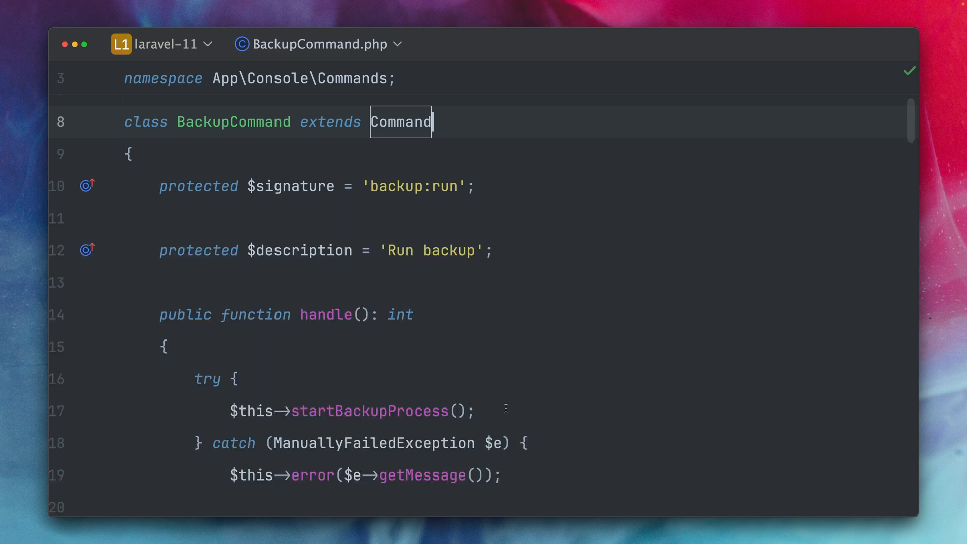
Step: In BackupCommand.php, select the catch block's error message and return FAILURE lines
{"action": "left_click", "coordinate": [477, 411]}
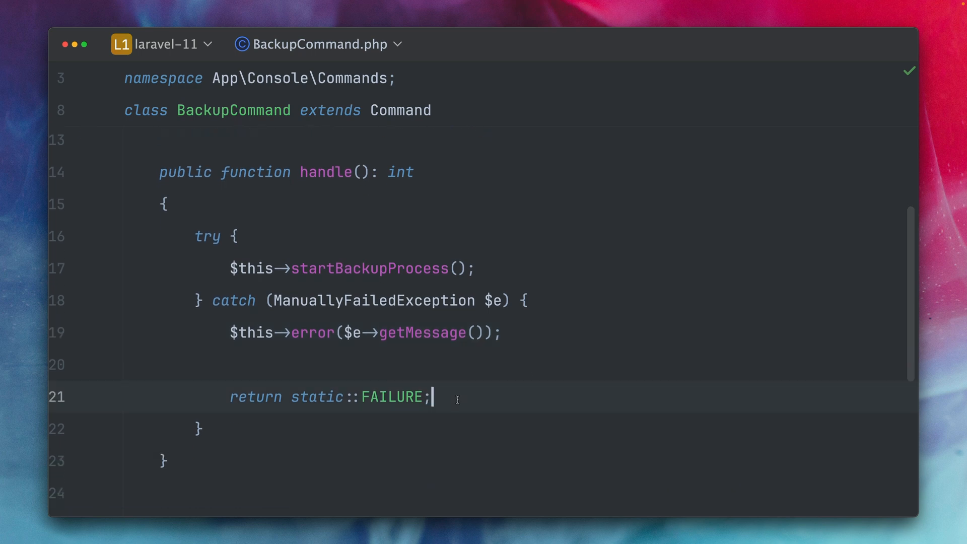
{"action": "mouse_move", "coordinate": [501, 266]}
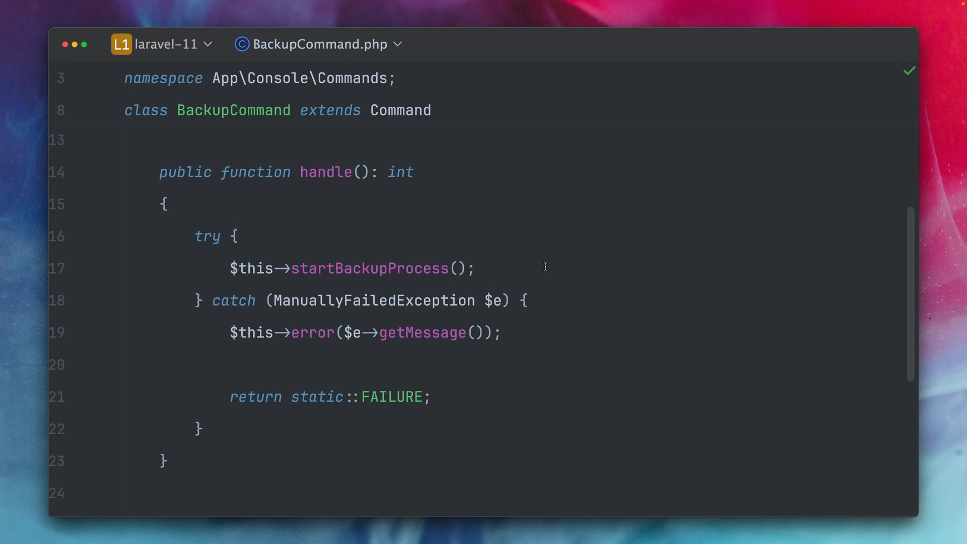
{"action": "mouse_move", "coordinate": [596, 268]}
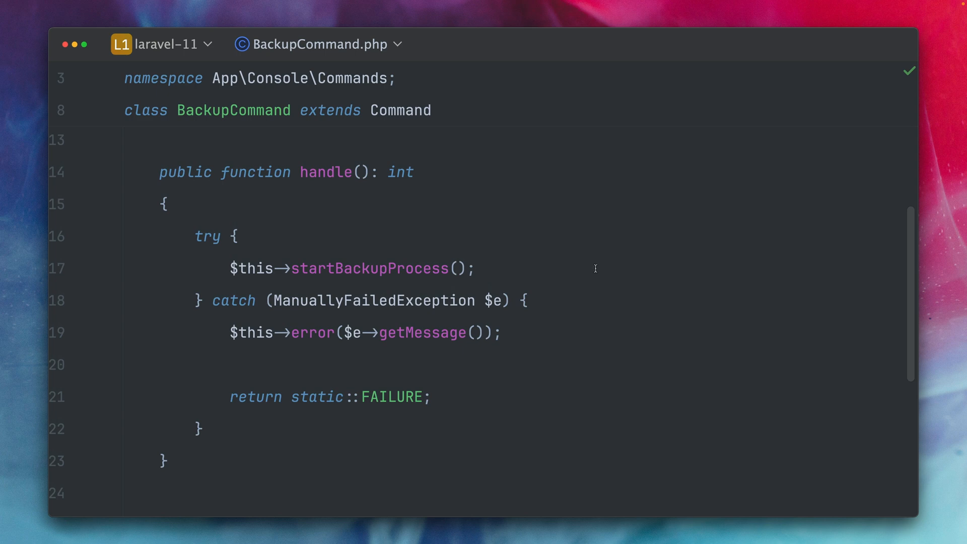
{"action": "scroll", "scroll_direction": "down", "scroll_amount": 3}
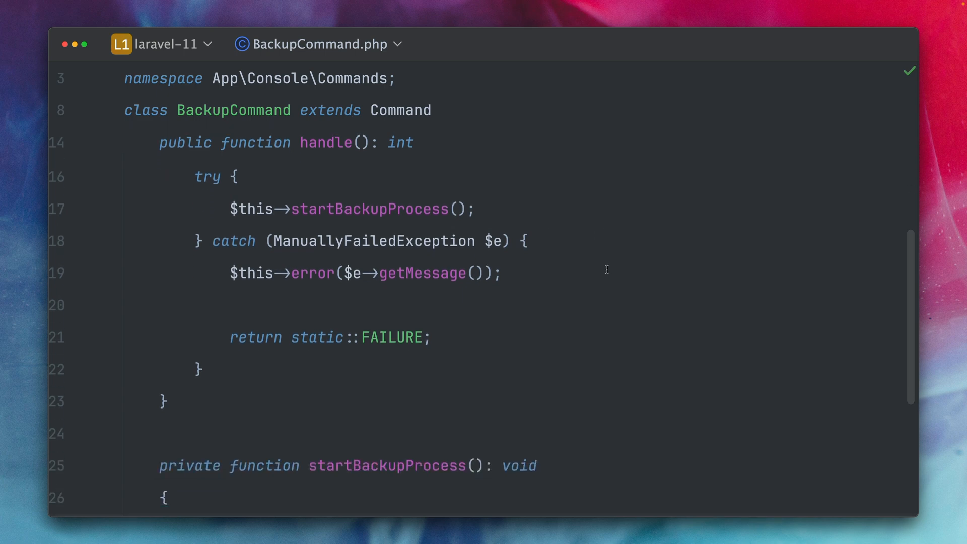
{"action": "left_click_drag", "start_coordinate": [230, 273], "coordinate": [433, 338]}
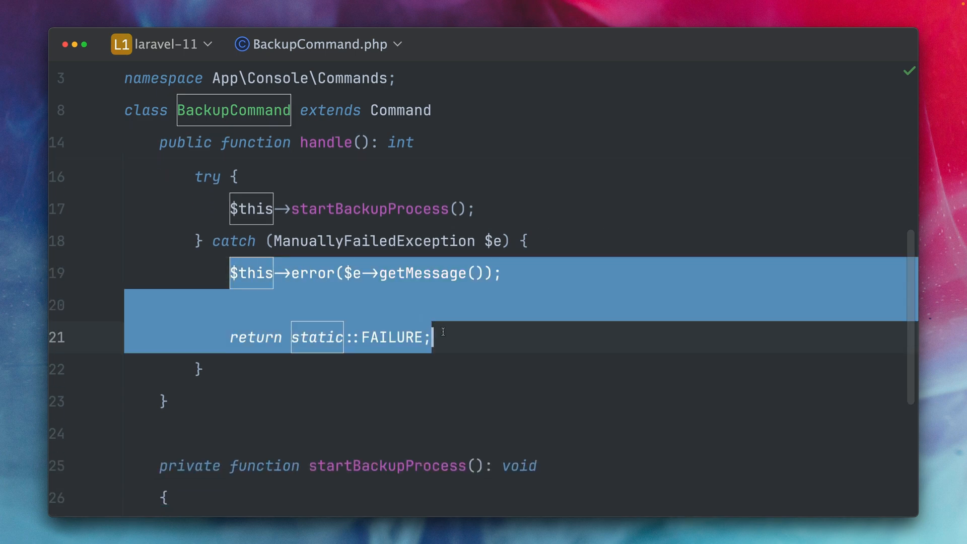
Step: Call $this->fail('Something went wrong.') in the catch block and run php artisan backup:run
{"action": "type", "text": "fa"}
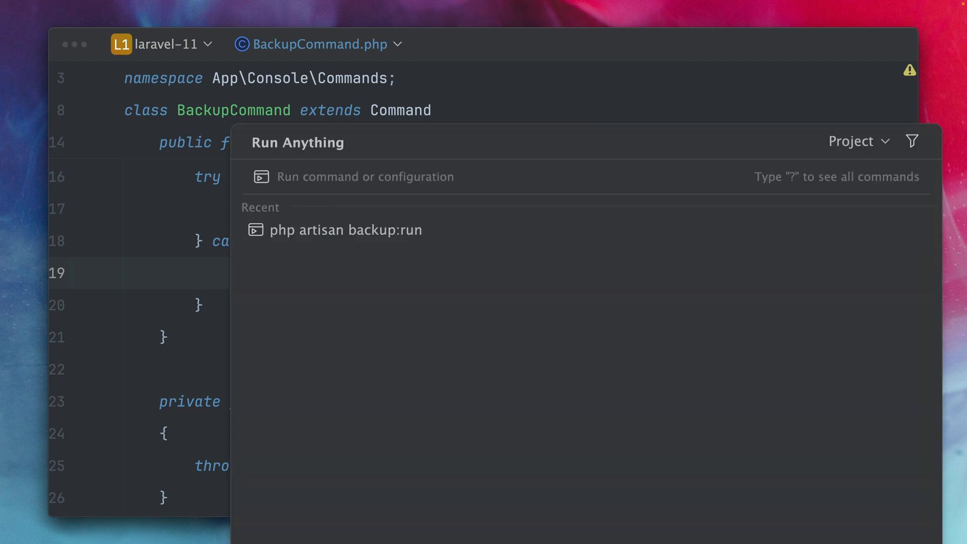
{"action": "left_click", "coordinate": [346, 230]}
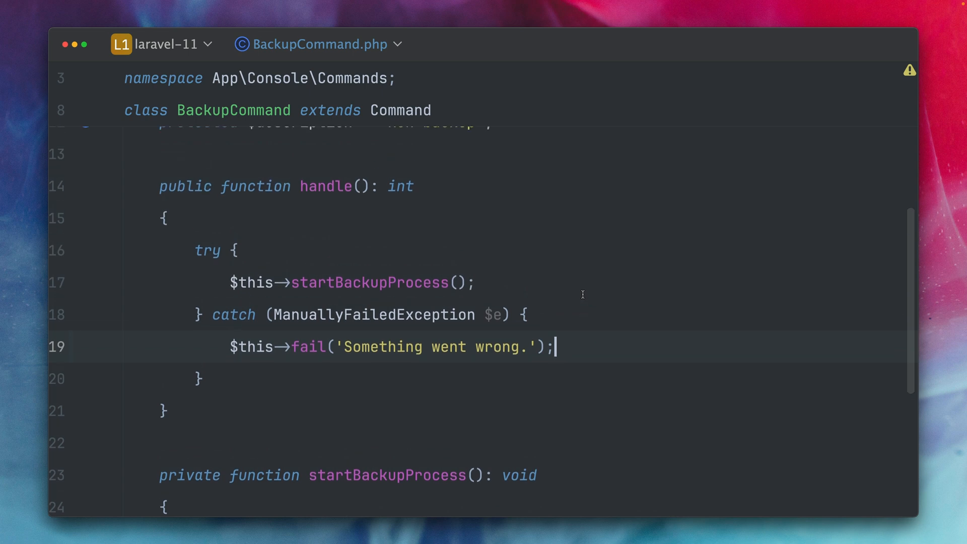
{"action": "left_click", "coordinate": [164, 219]}
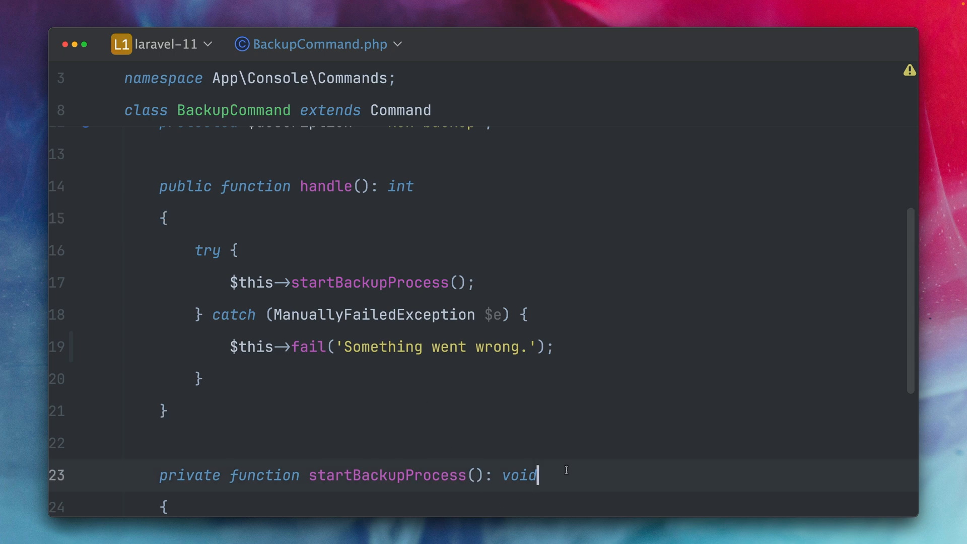
{"action": "mouse_move", "coordinate": [572, 460]}
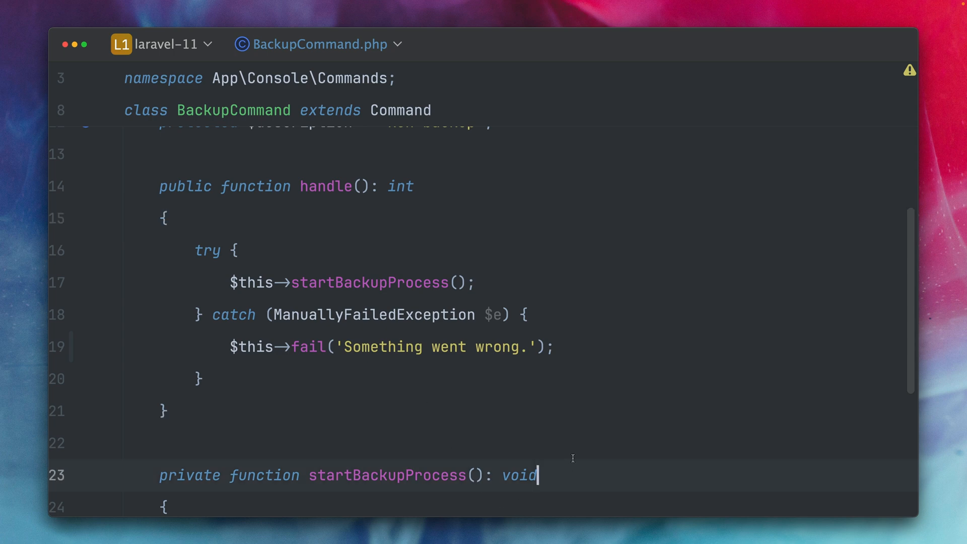
{"action": "double_click", "coordinate": [251, 347]}
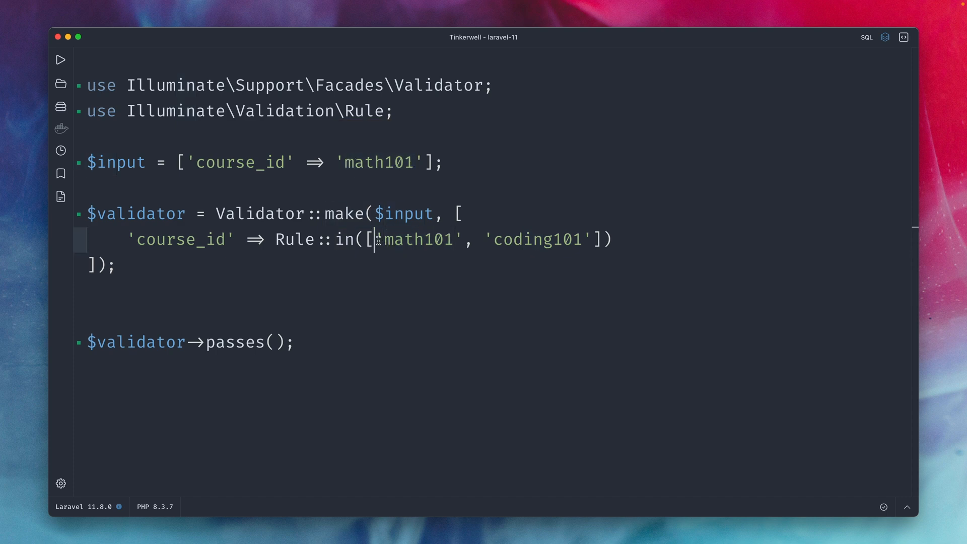
Step: Evaluate $validator->passes() with Rule::in, then change course_id to 'math102' so it fails
{"action": "left_click_drag", "start_coordinate": [377, 240], "coordinate": [586, 240]}
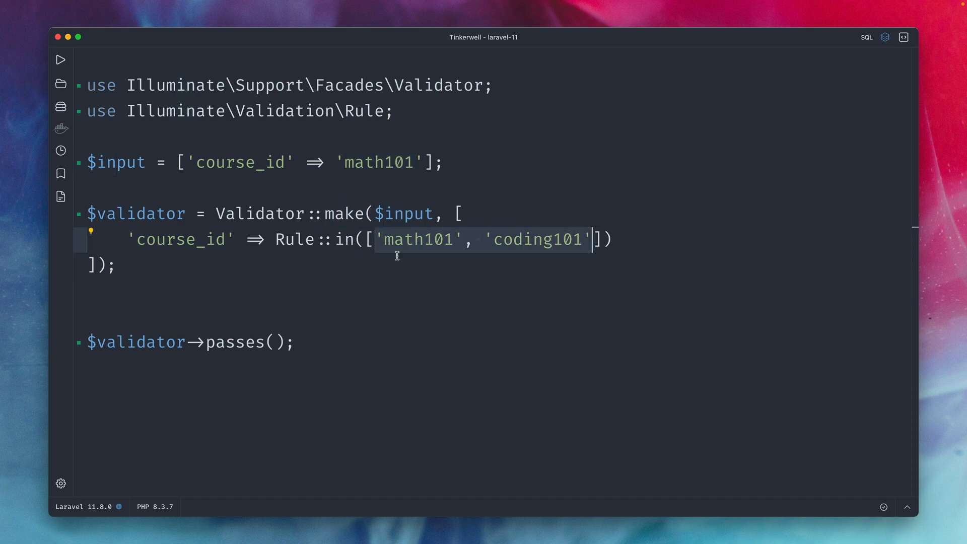
{"action": "left_click", "coordinate": [59, 60]}
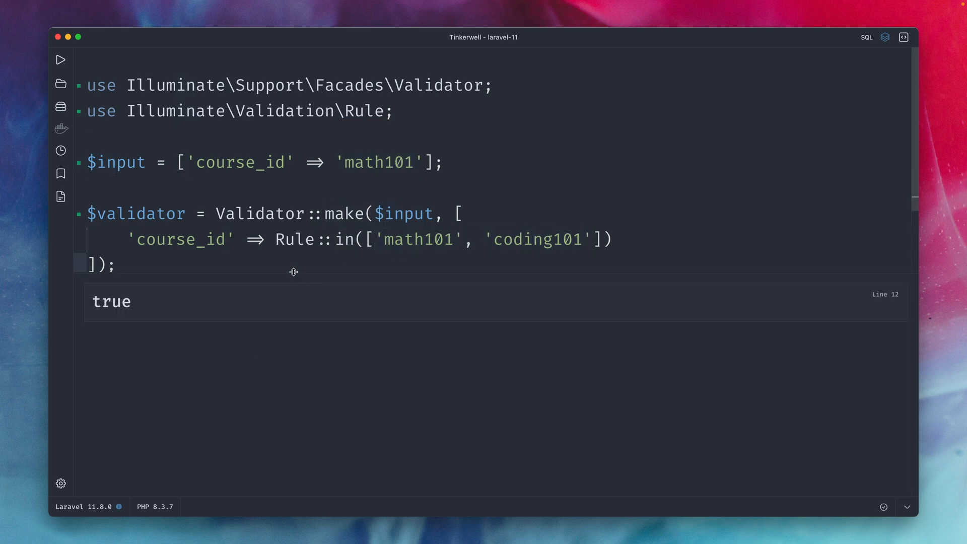
{"action": "type", "text": "$validator->passes();"}
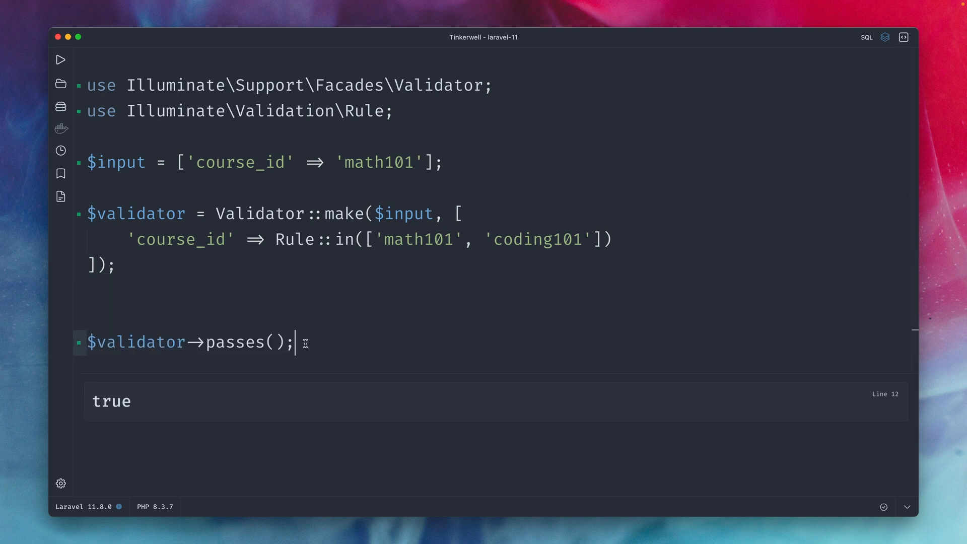
{"action": "mouse_move", "coordinate": [301, 339]}
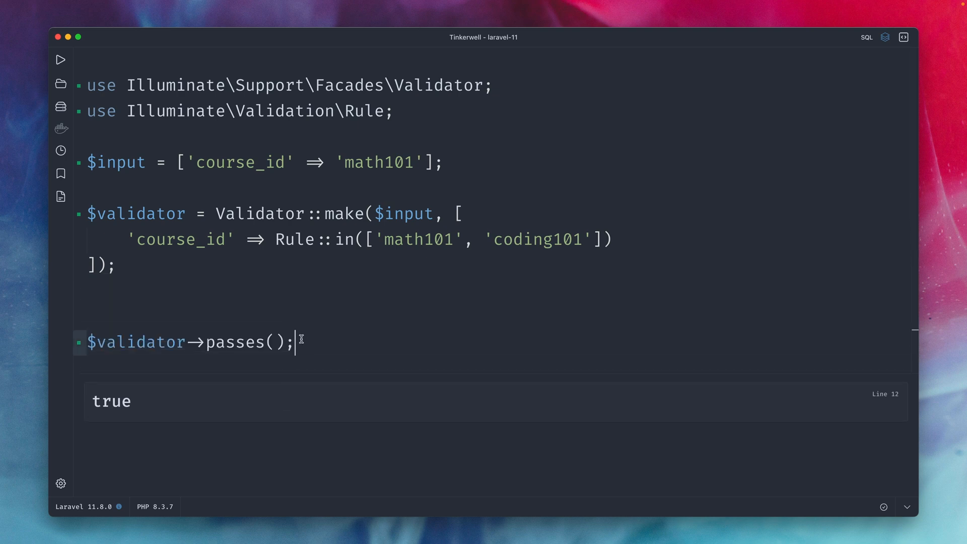
{"action": "key", "text": "Backspace"}
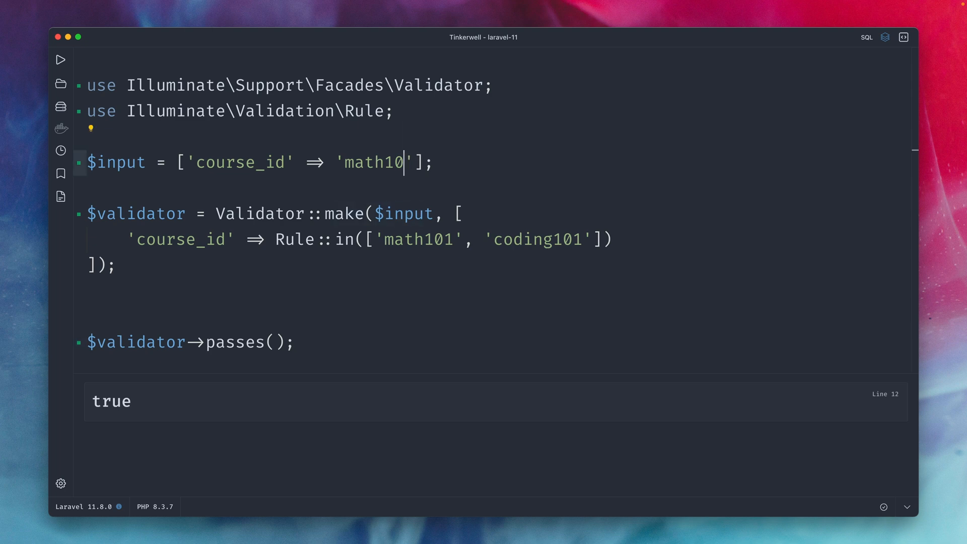
{"action": "type", "text": "2"}
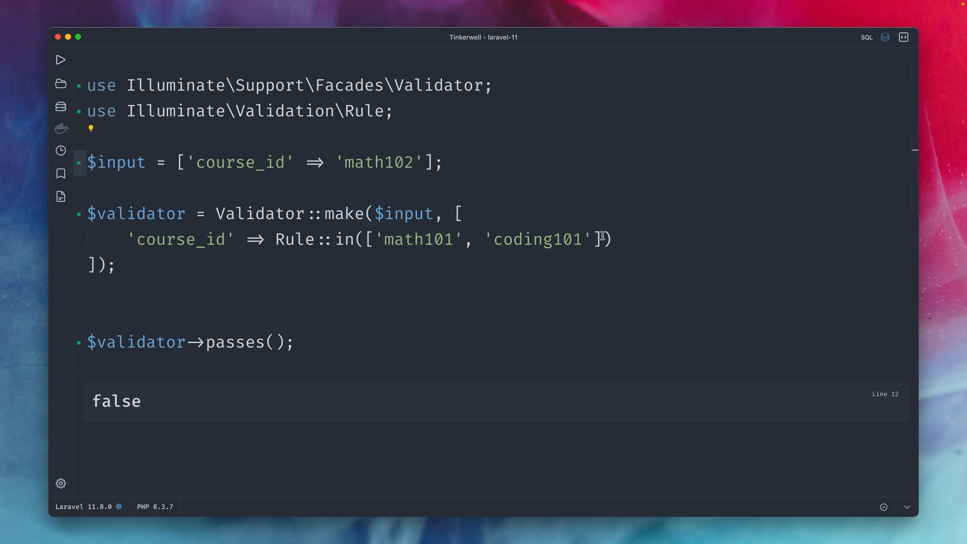
Step: Change the input to a course_ids array ['math101','coding101']
{"action": "left_click_drag", "start_coordinate": [375, 240], "coordinate": [591, 239]}
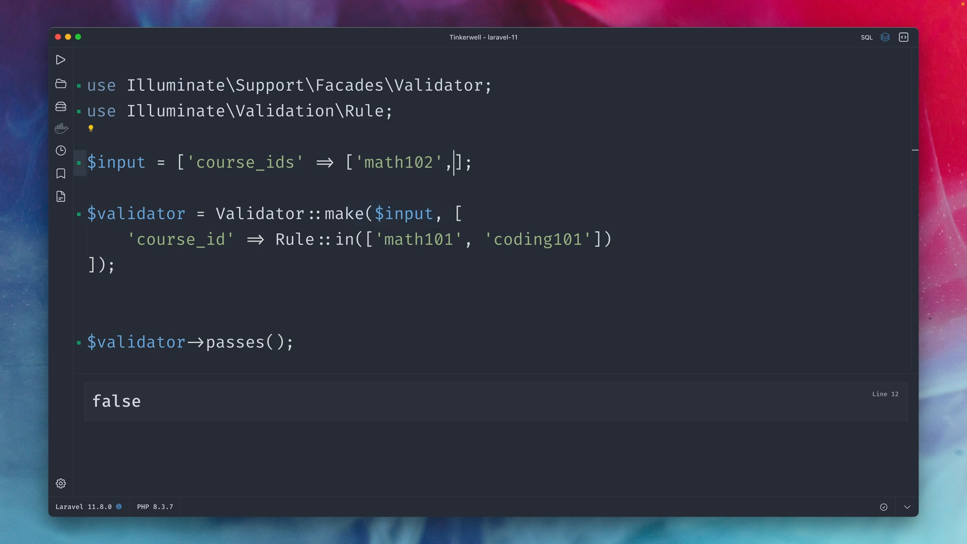
{"action": "type", "text": "'coding10"}
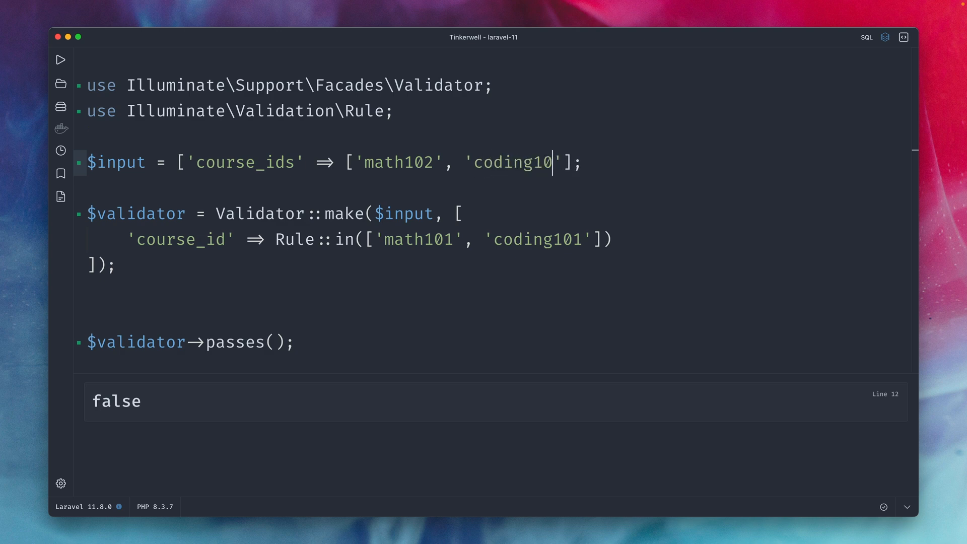
{"action": "type", "text": "1"}
{"action": "left_click", "coordinate": [349, 239]}
{"action": "type", "text": "'course_ids' => ['array"}
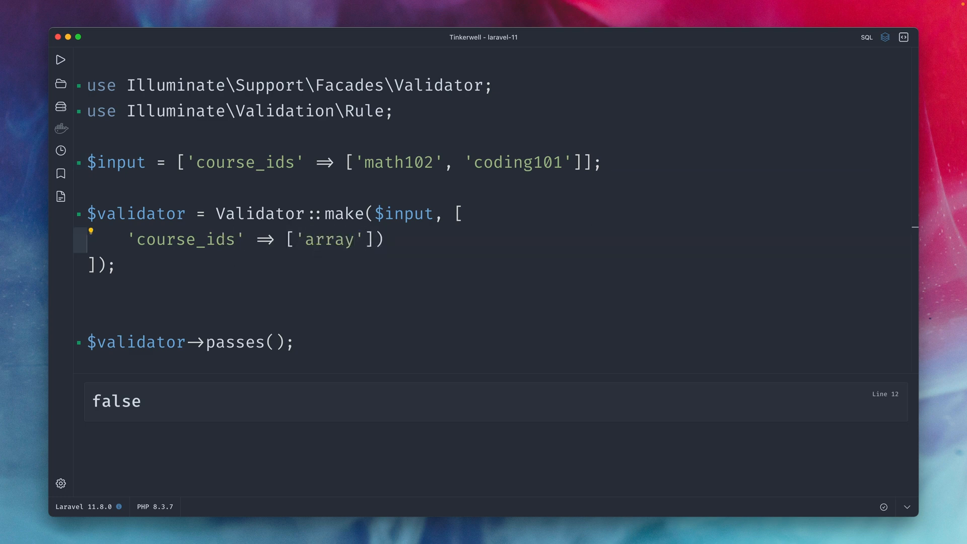
{"action": "type", "text": ","}
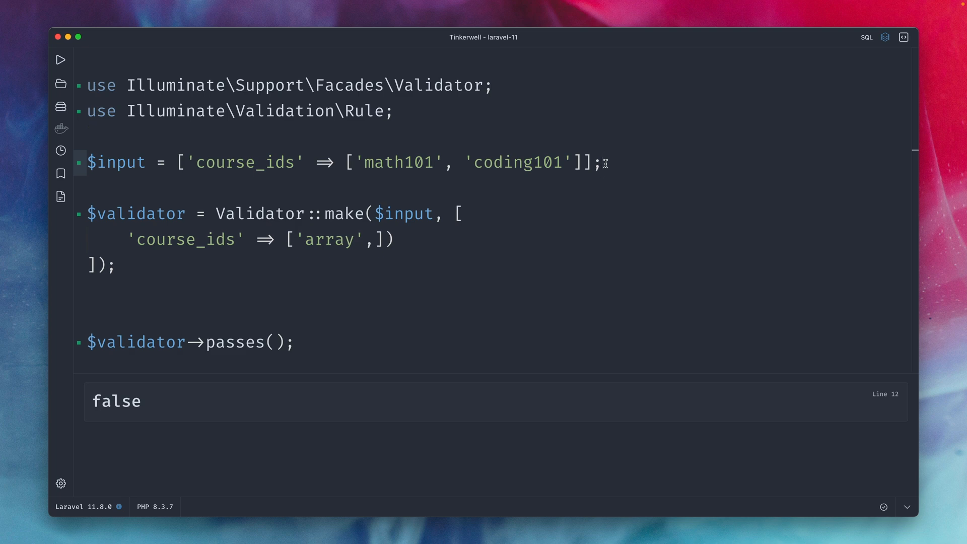
Step: Set the rules to ['array', 'contains:math101'] and run the validator, returning true
{"action": "double_click", "coordinate": [398, 163]}
{"action": "type", "text": " '"}
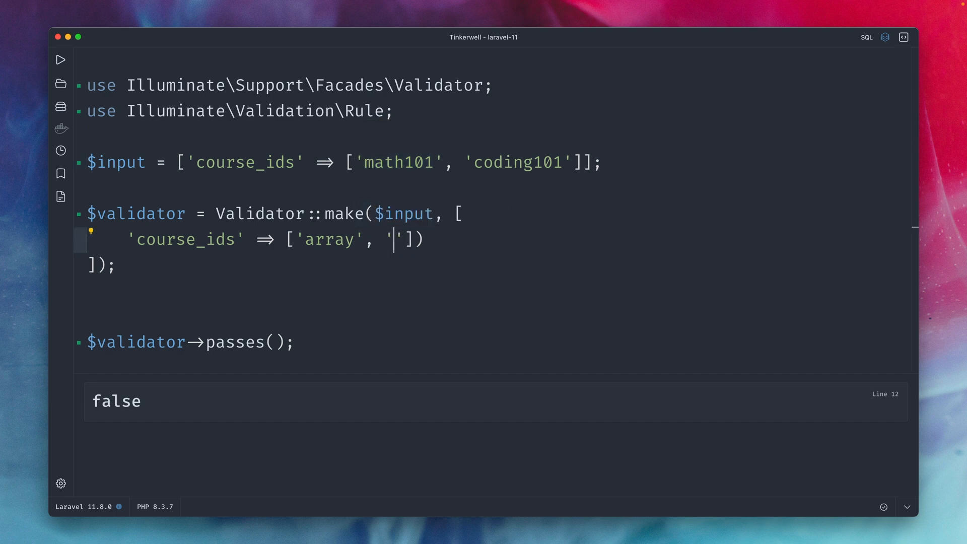
{"action": "type", "text": "contai"}
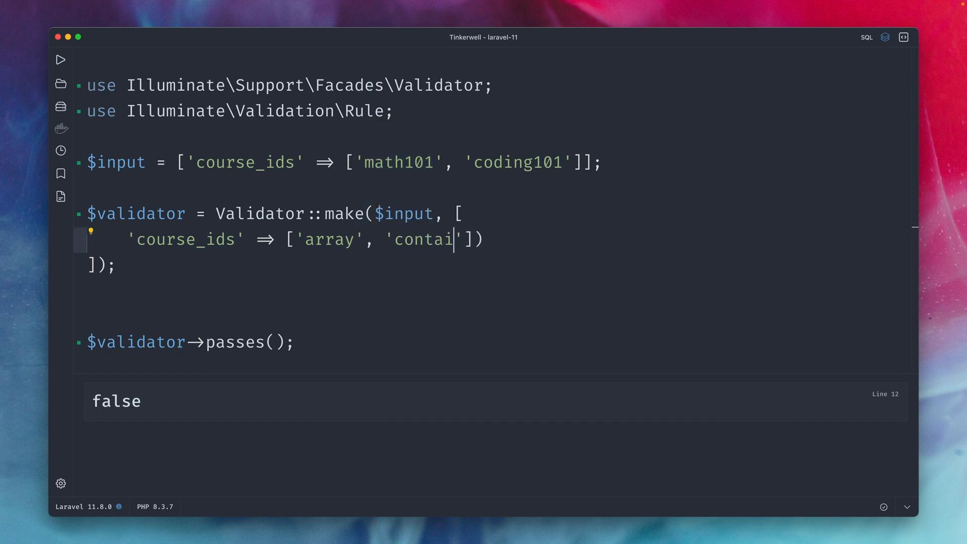
{"action": "type", "text": "ns:math1"}
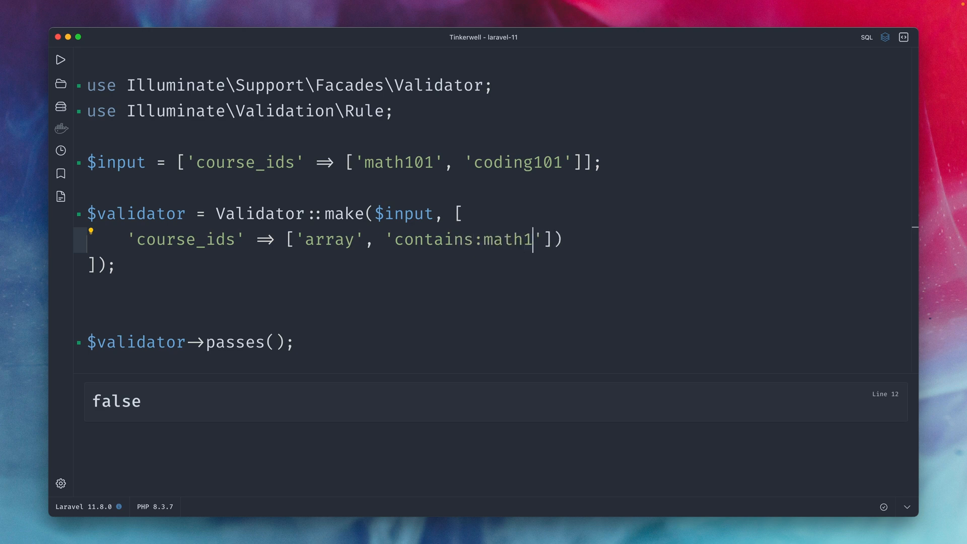
{"action": "type", "text": "01"}
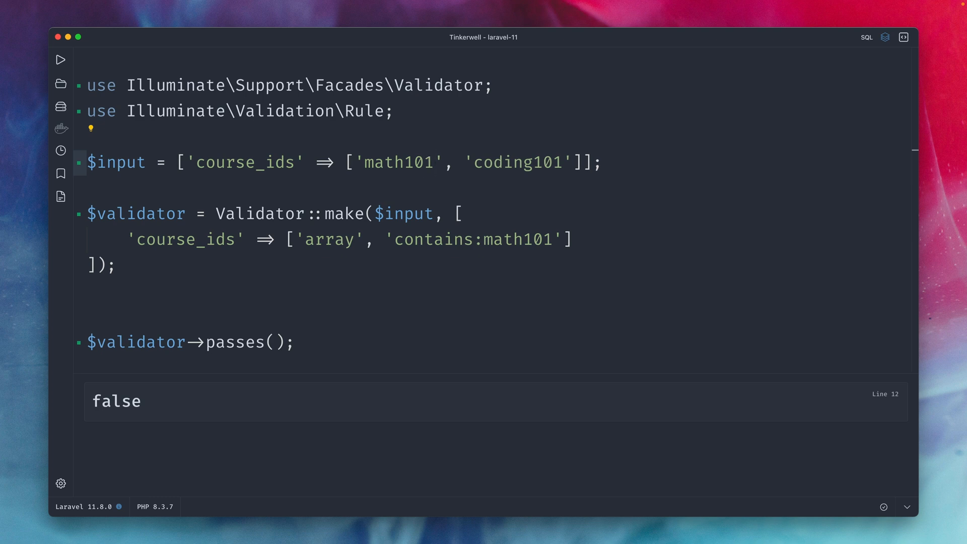
{"action": "left_click", "coordinate": [60, 59]}
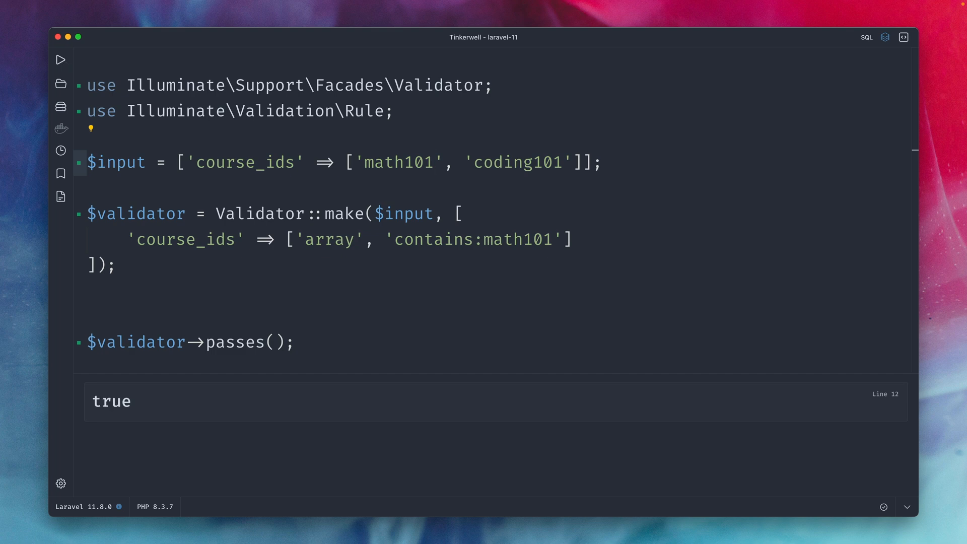